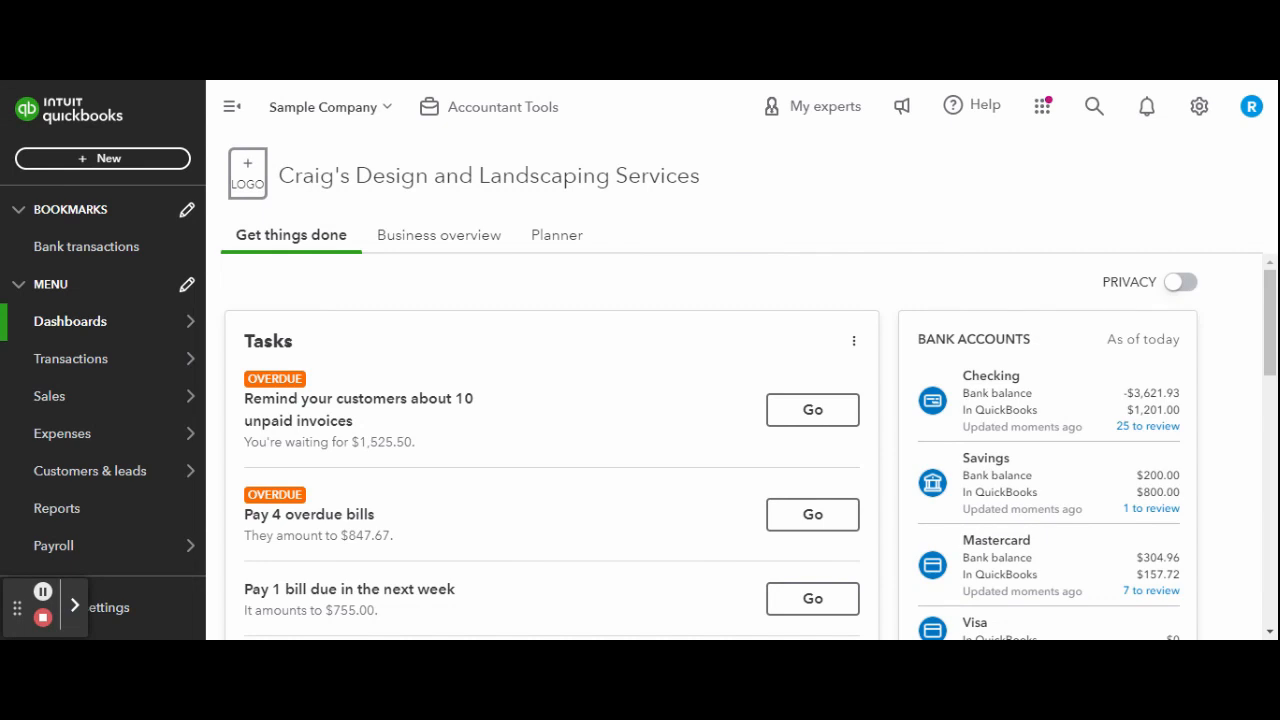
pyautogui.moveTo(367, 120)
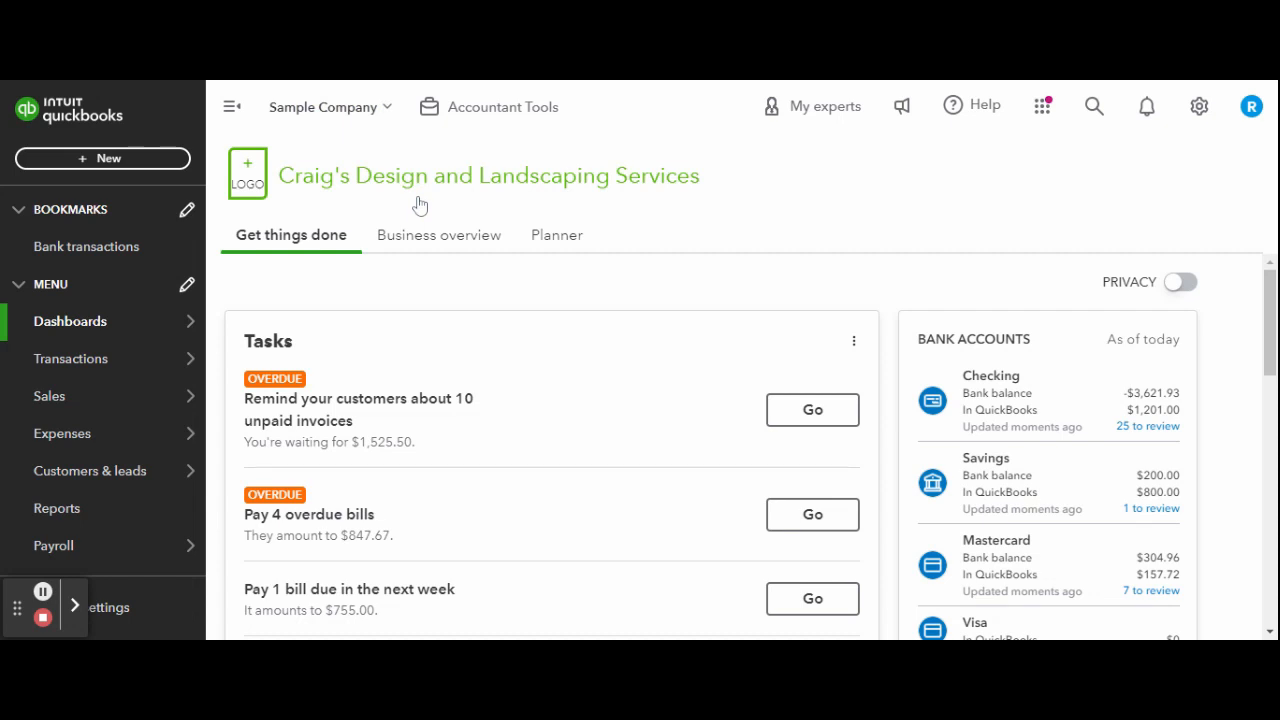
pyautogui.moveTo(760, 186)
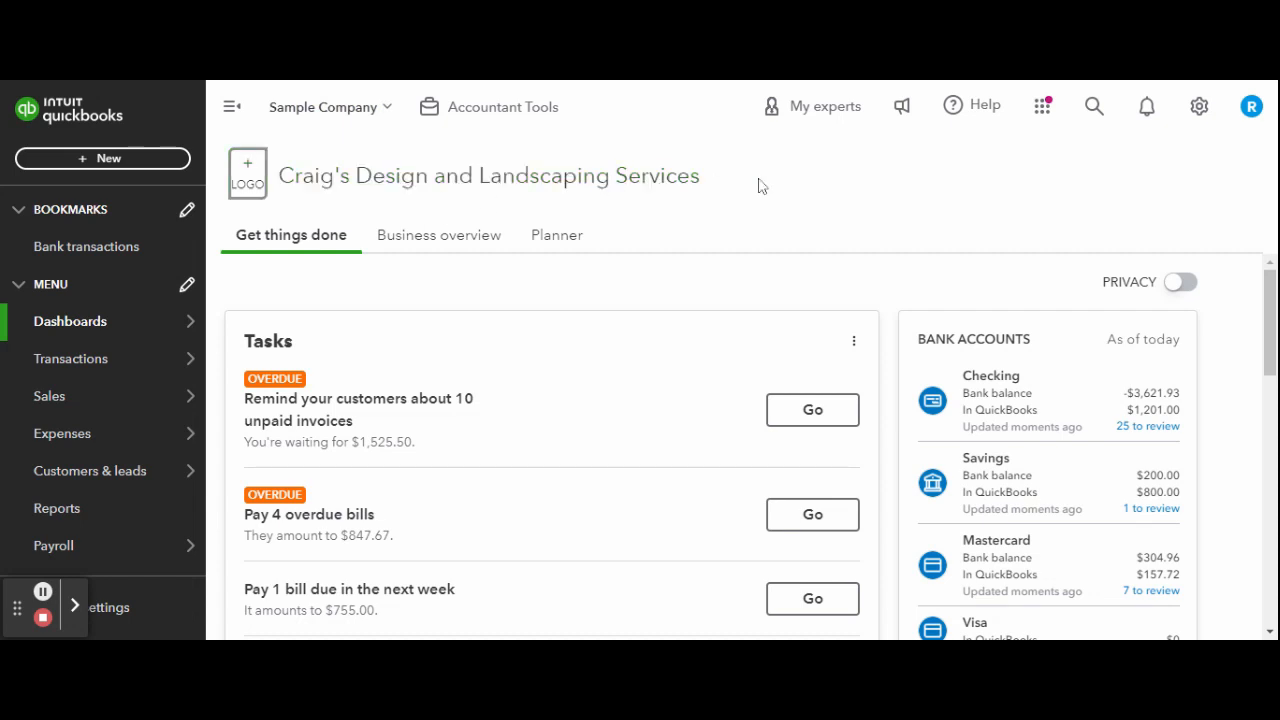
pyautogui.moveTo(922, 238)
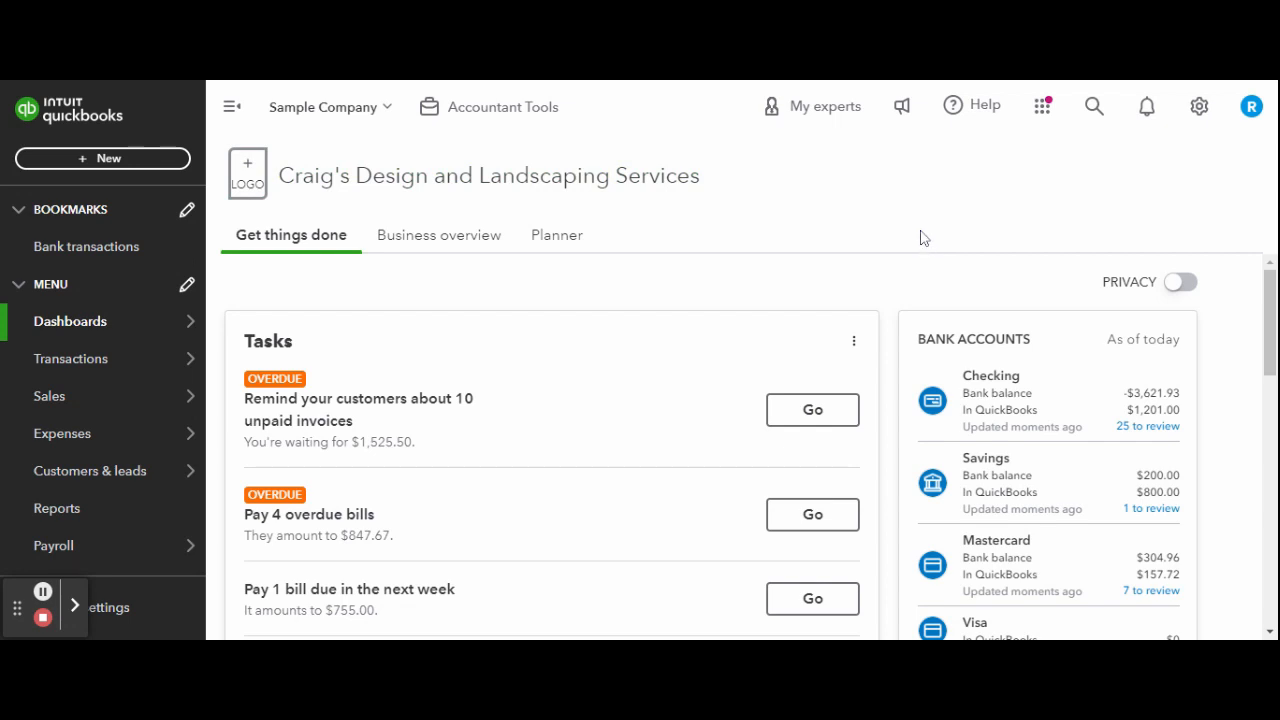
pyautogui.moveTo(1199, 106)
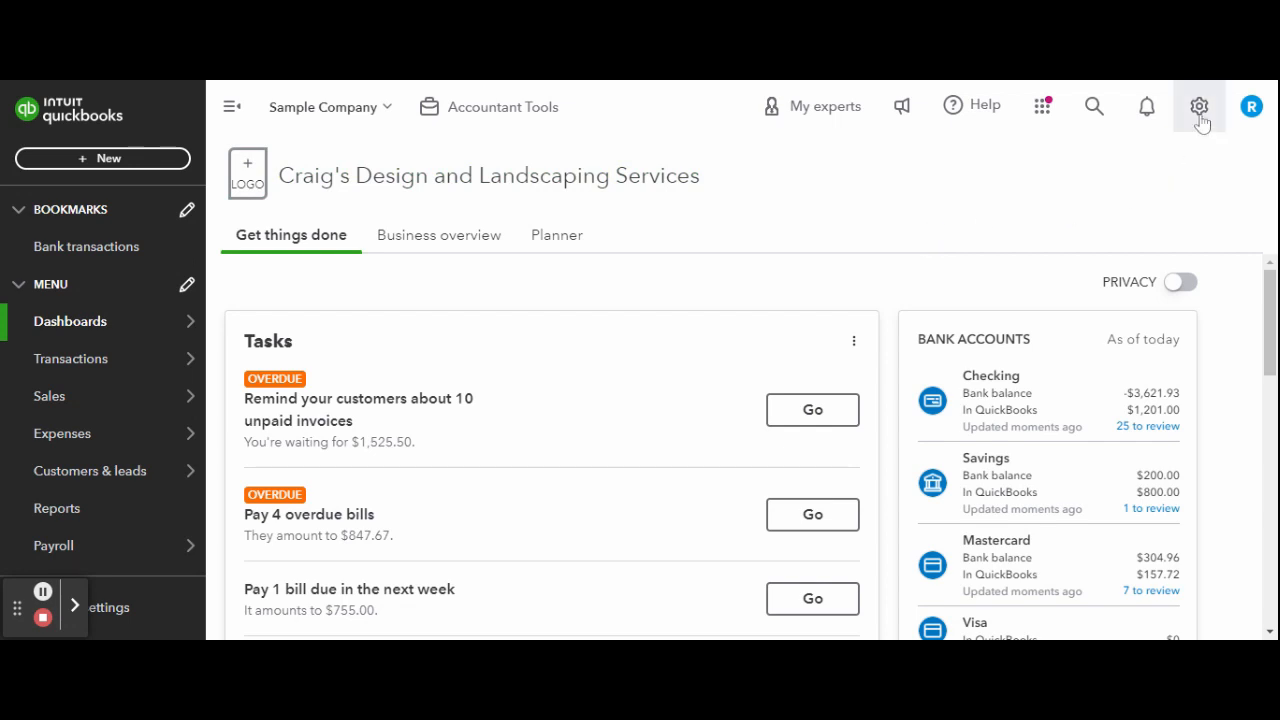
# - Open Account and settings from the gear menu, starting on the Company details
pyautogui.click(1198, 106)
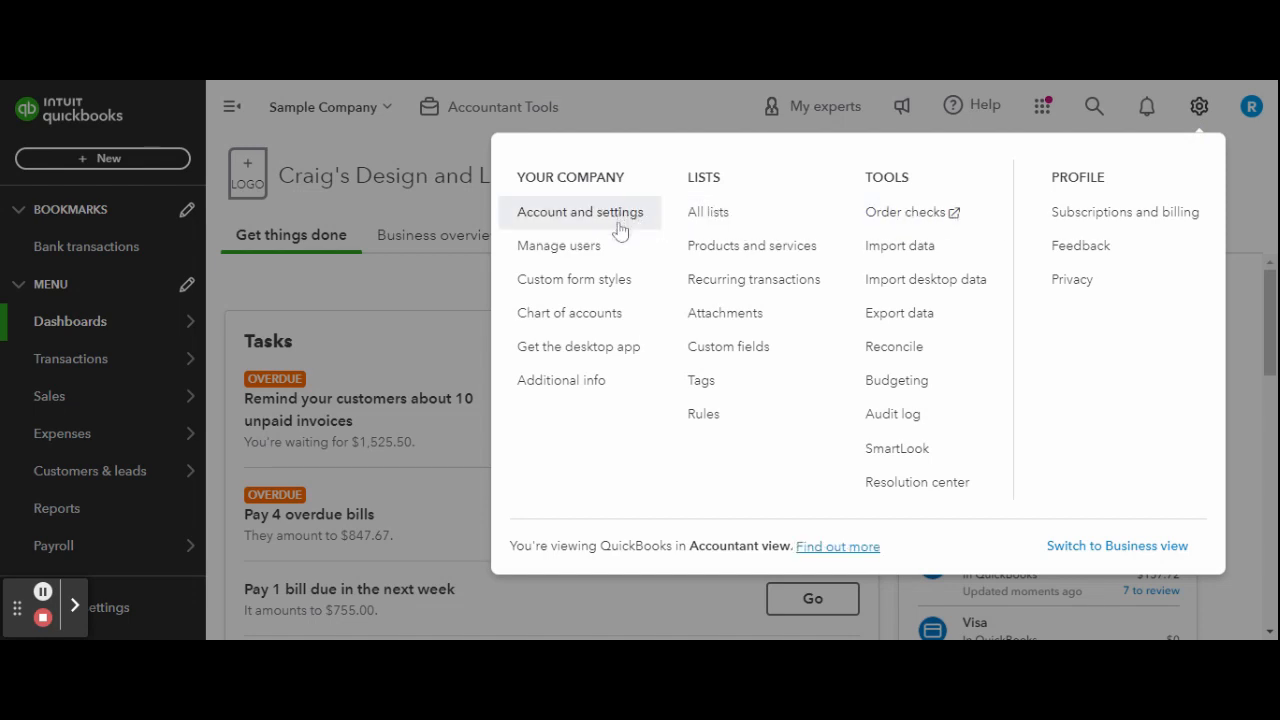
pyautogui.click(580, 211)
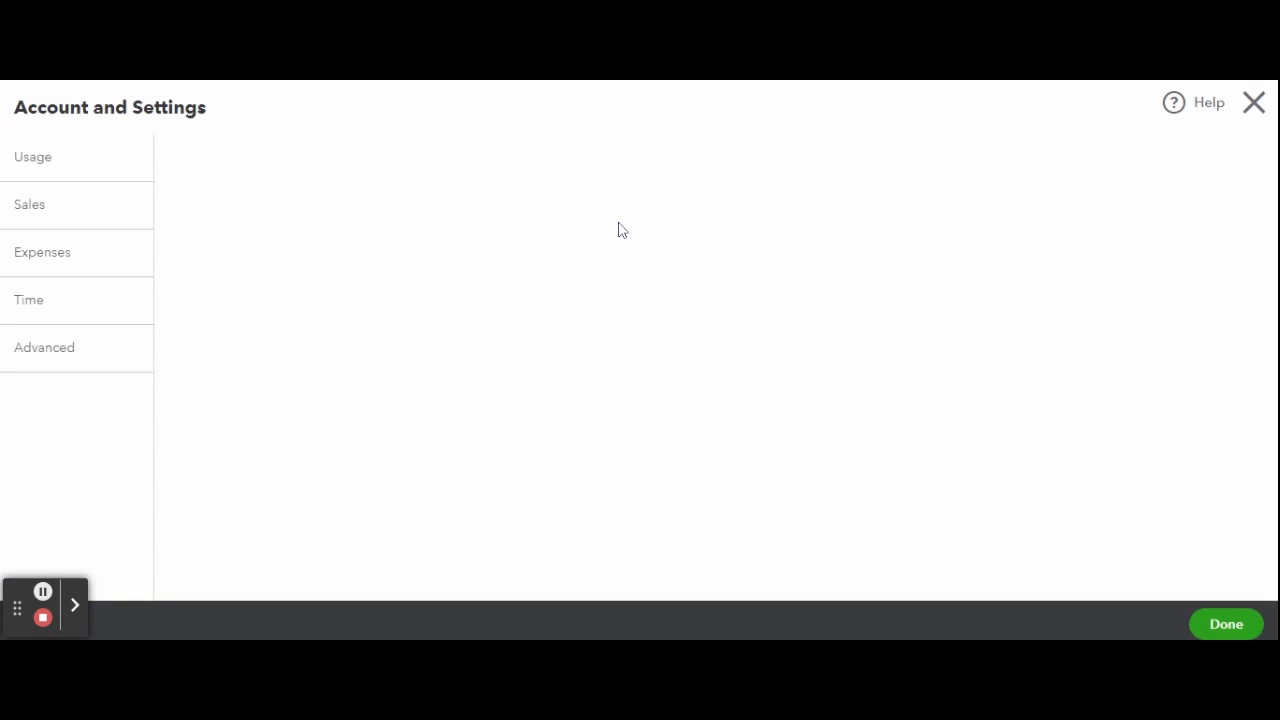
pyautogui.click(43, 156)
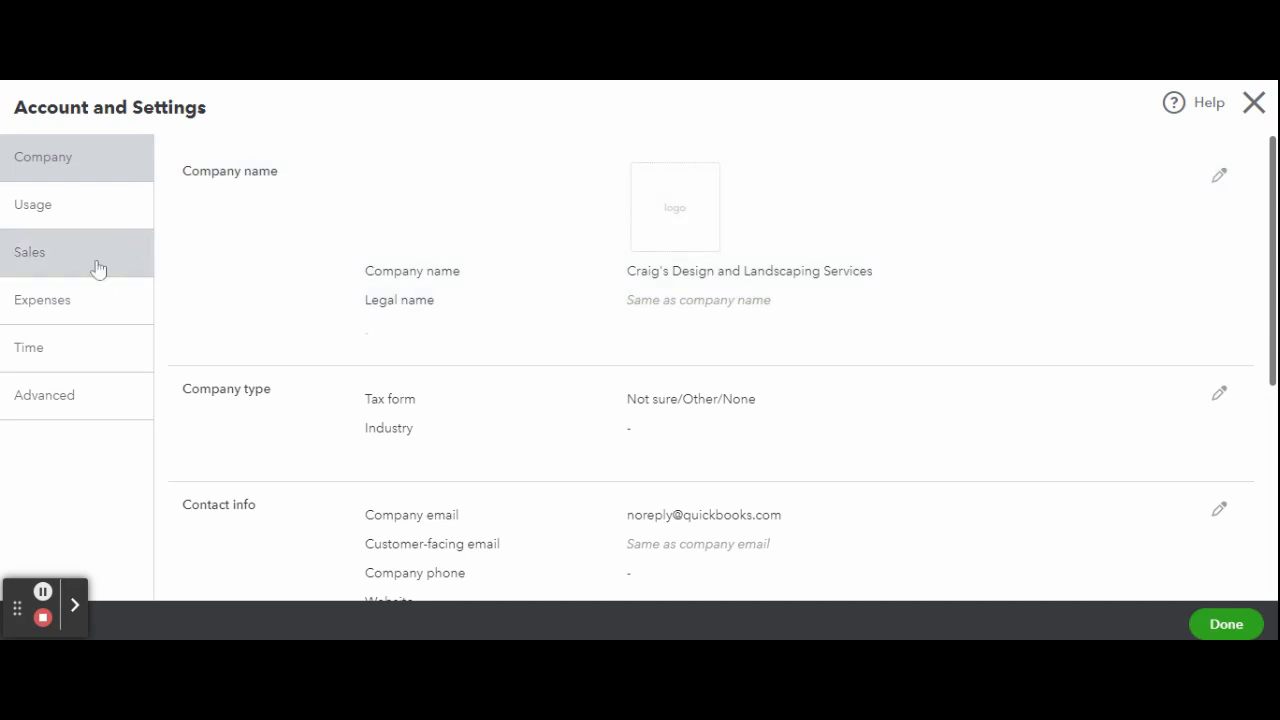
# - Go to Sales settings and open the Messages section for editing
pyautogui.click(29, 251)
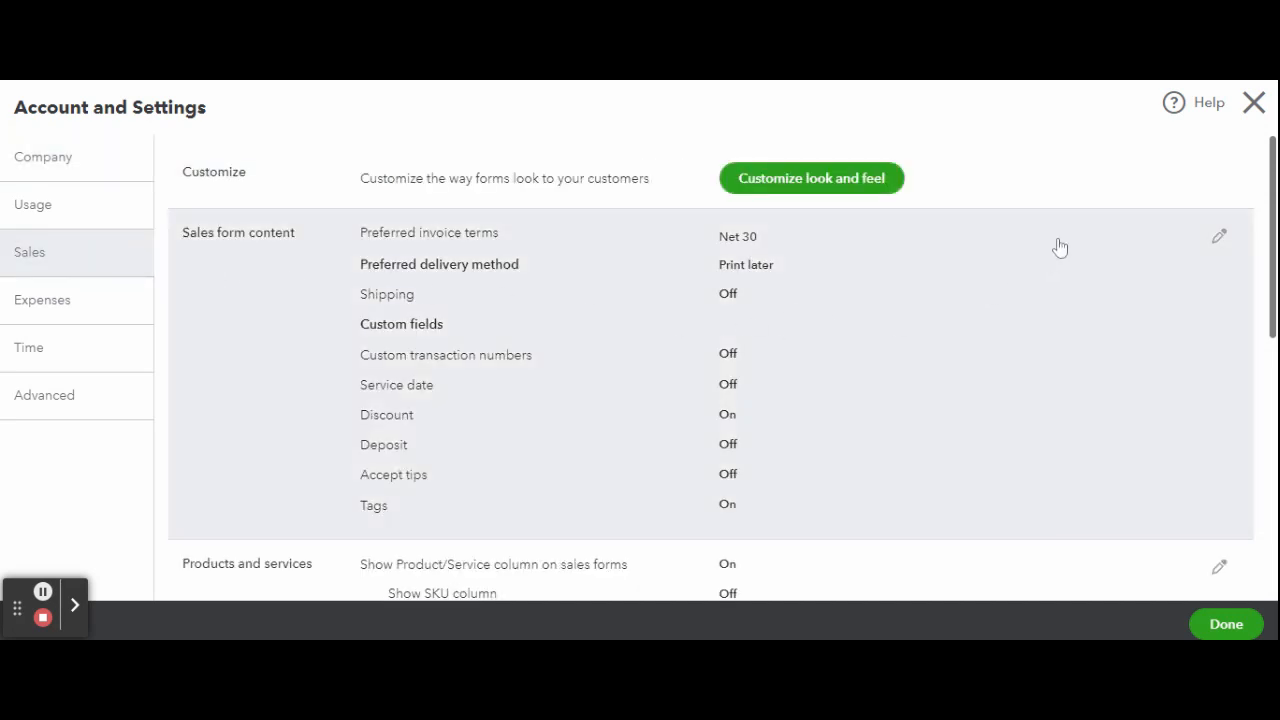
pyautogui.scroll(-3)
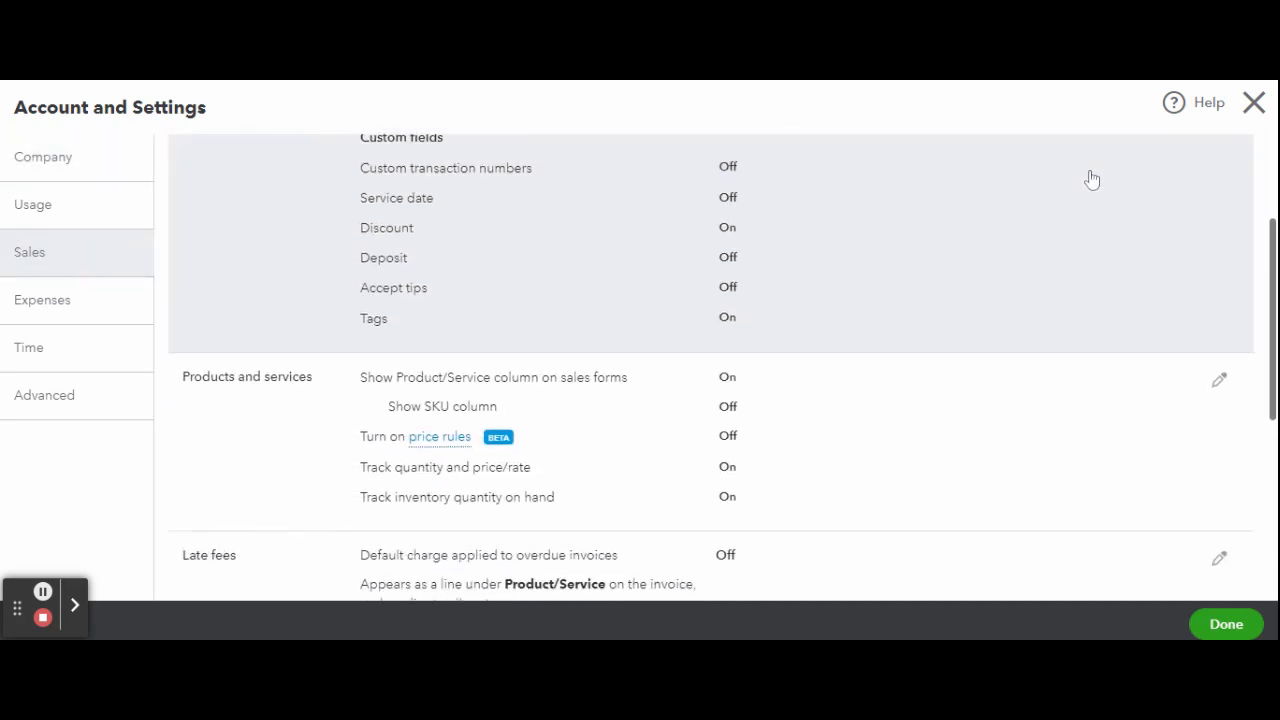
pyautogui.scroll(-3)
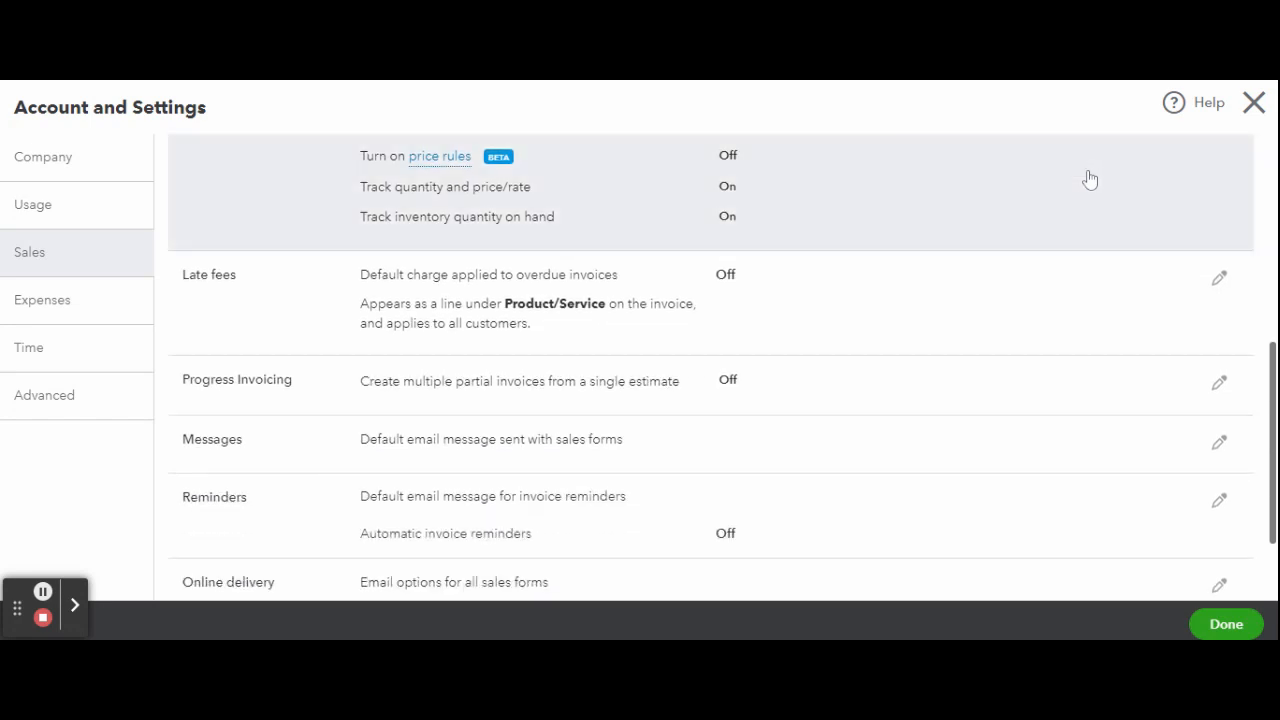
pyautogui.moveTo(1205, 448)
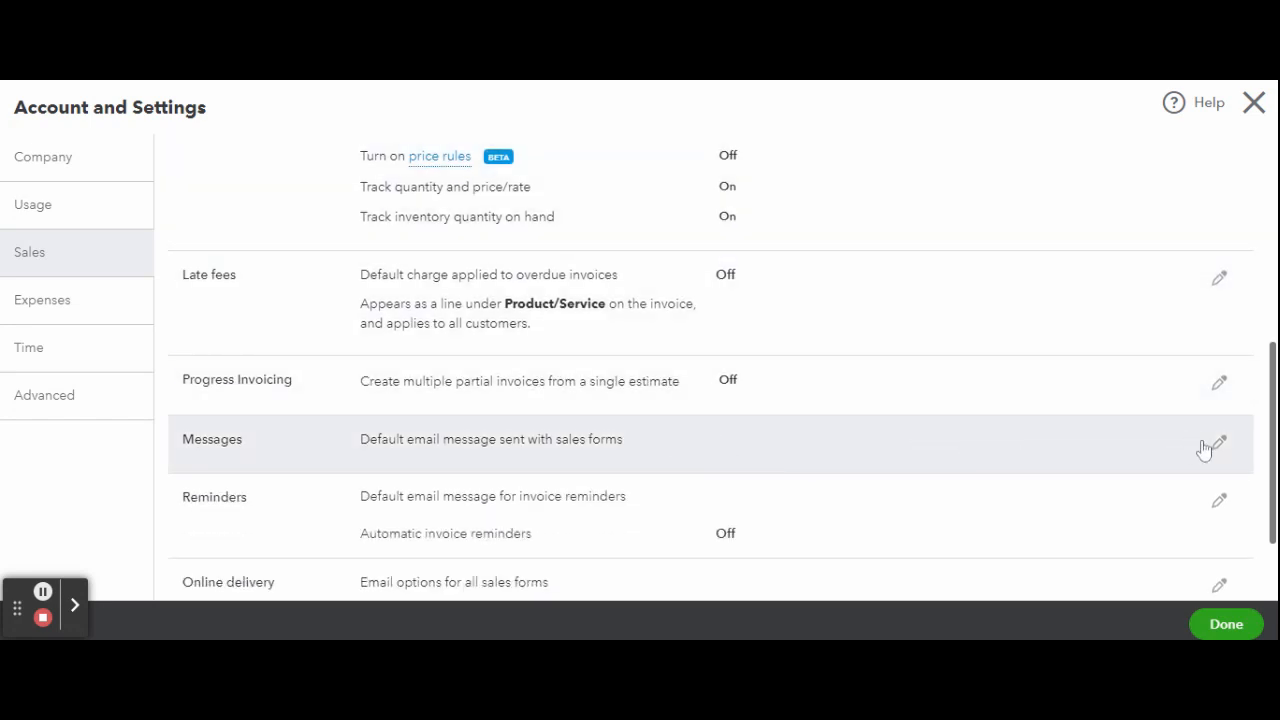
pyautogui.click(1218, 445)
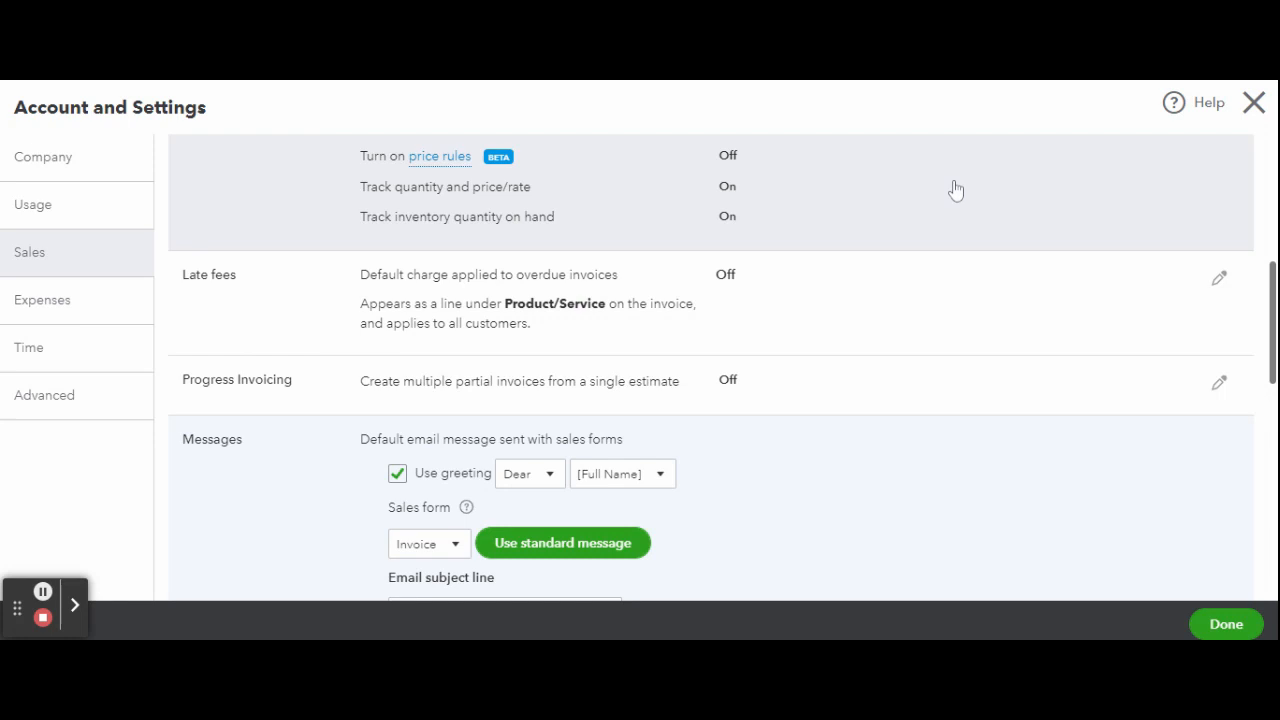
pyautogui.scroll(-3)
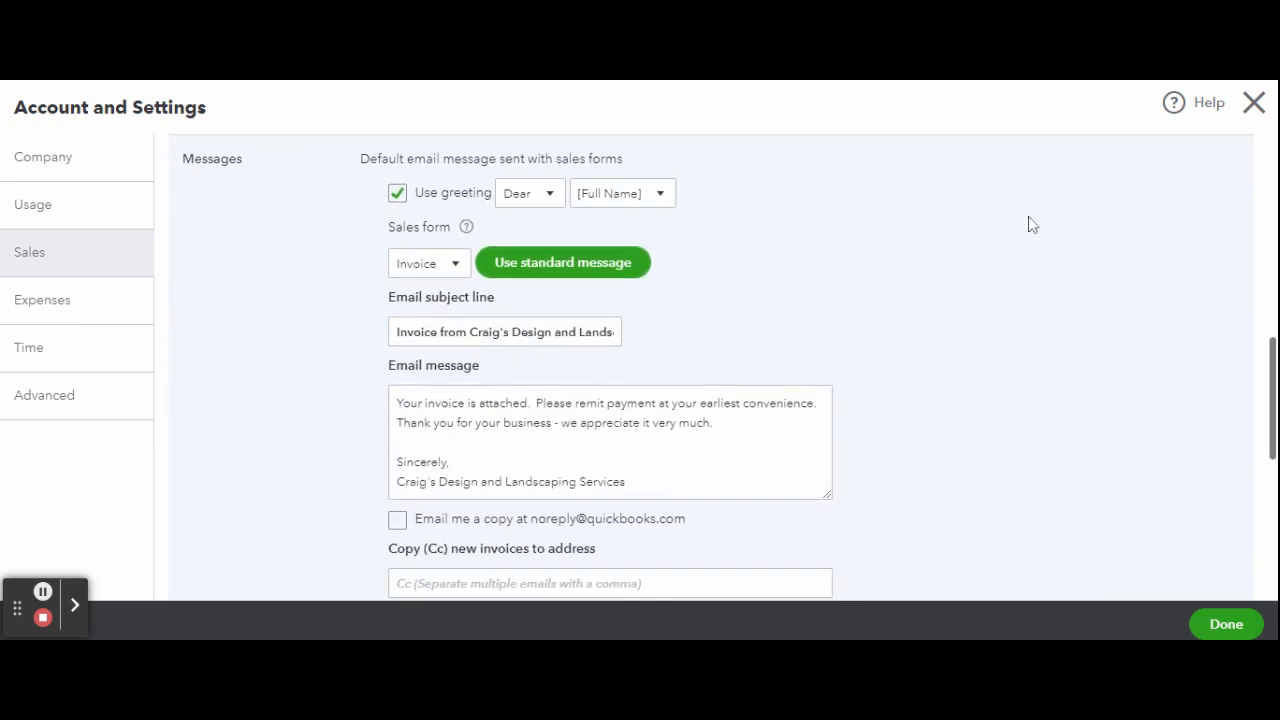
pyautogui.moveTo(827, 258)
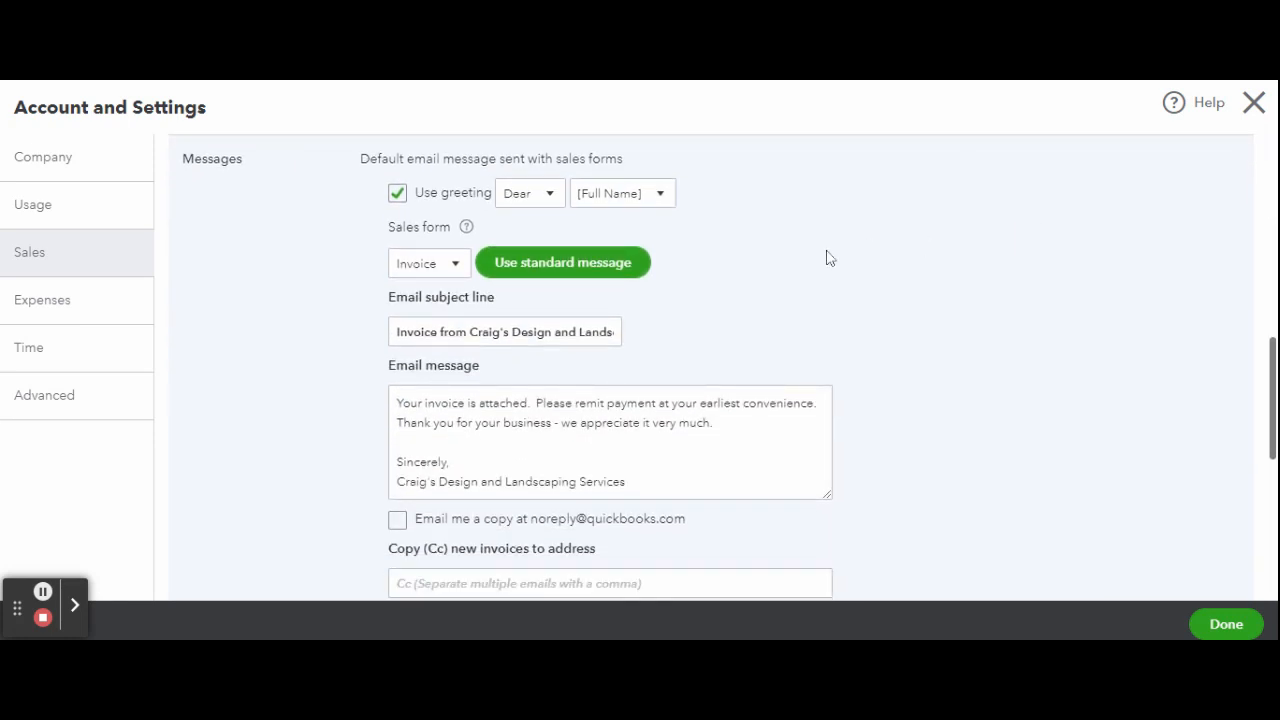
# - Set the sales-form email greeting to 'To:' followed by [Full Name]
pyautogui.click(530, 193)
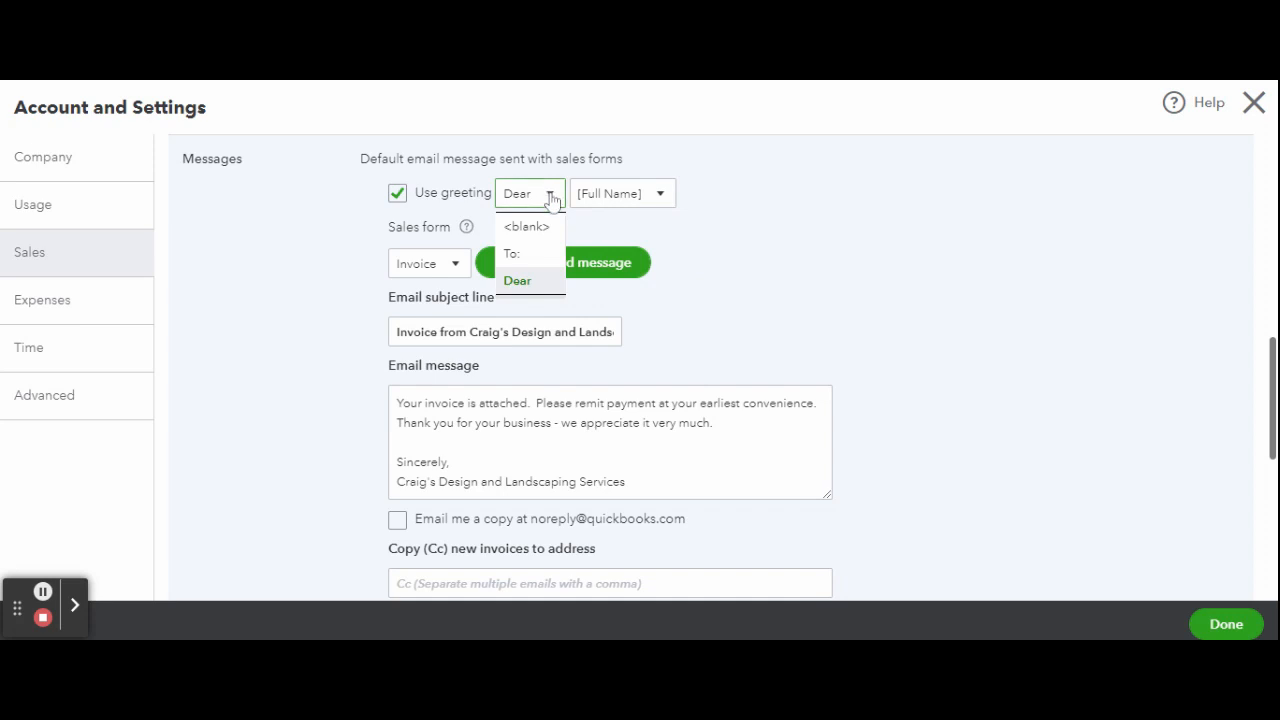
pyautogui.click(512, 253)
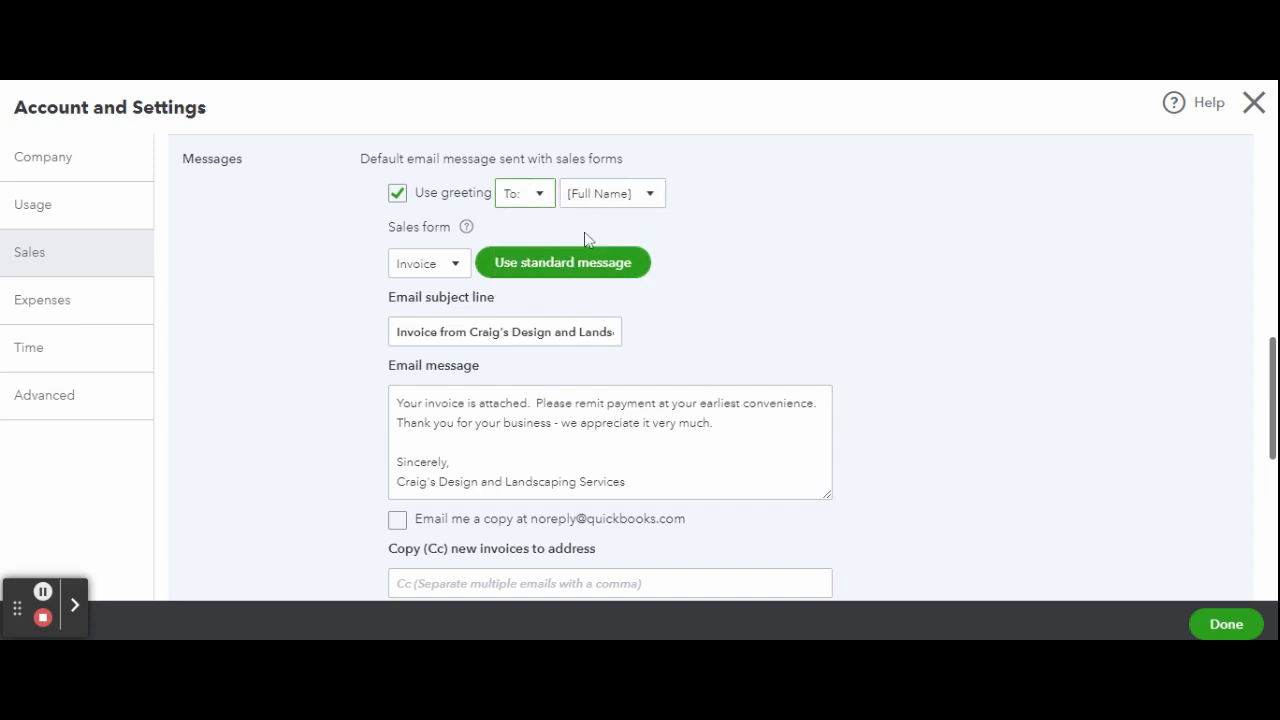
pyautogui.click(612, 193)
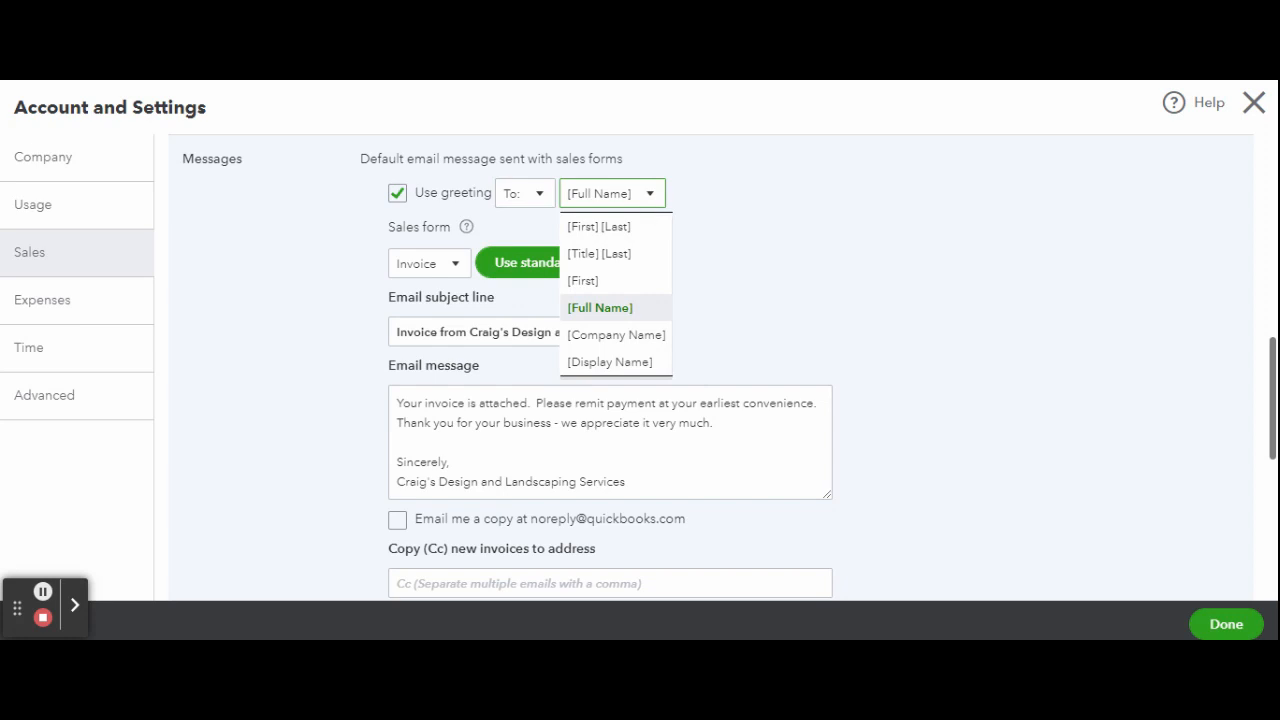
pyautogui.click(600, 307)
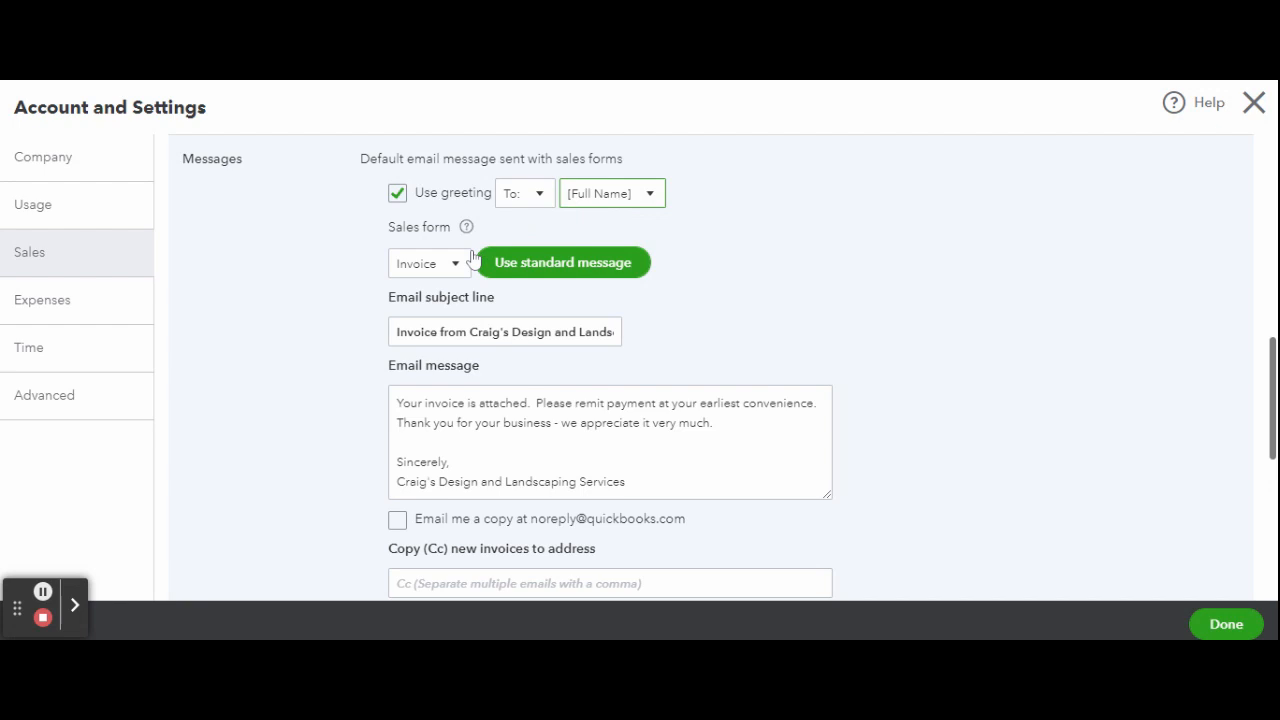
pyautogui.click(428, 263)
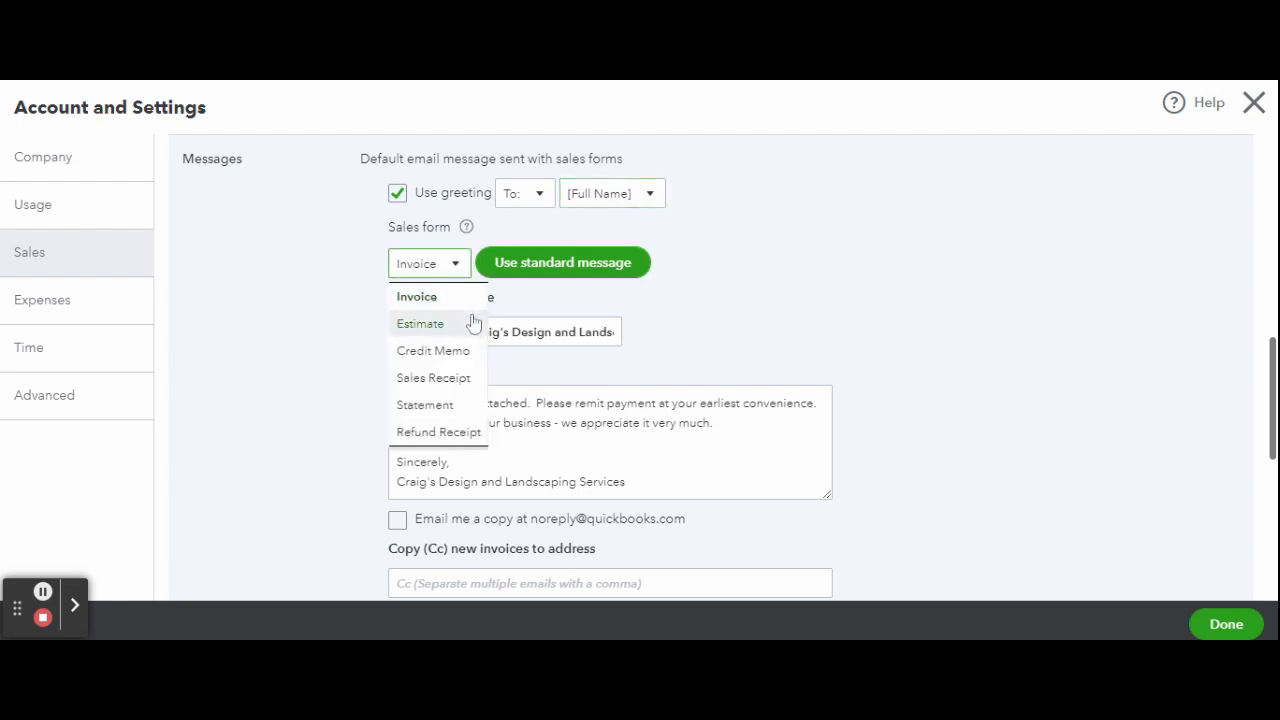
pyautogui.moveTo(463, 368)
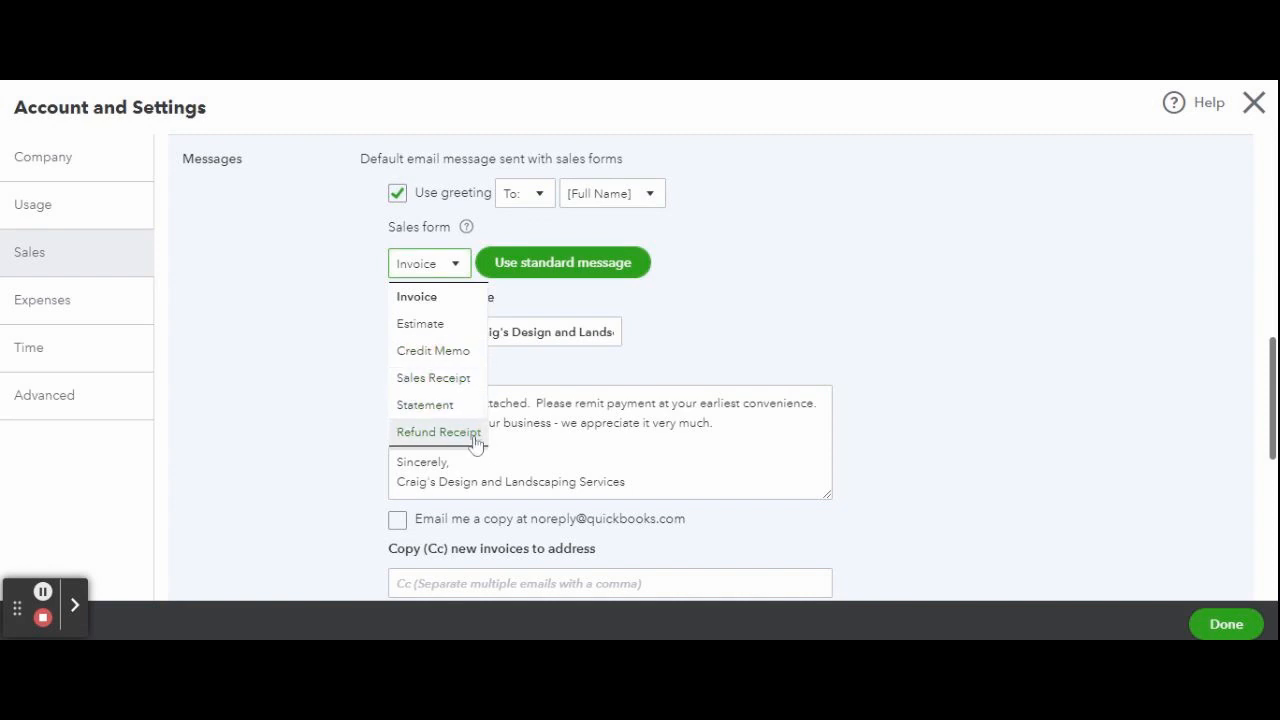
pyautogui.moveTo(1014, 360)
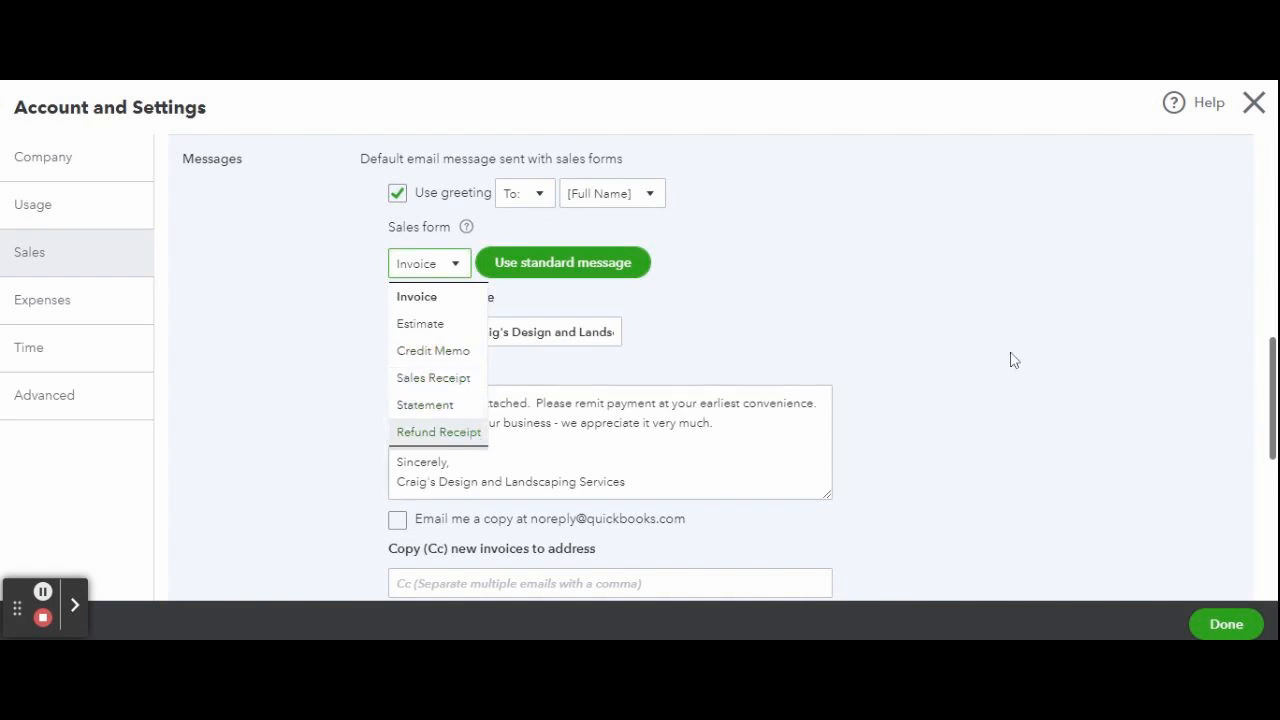
pyautogui.click(416, 296)
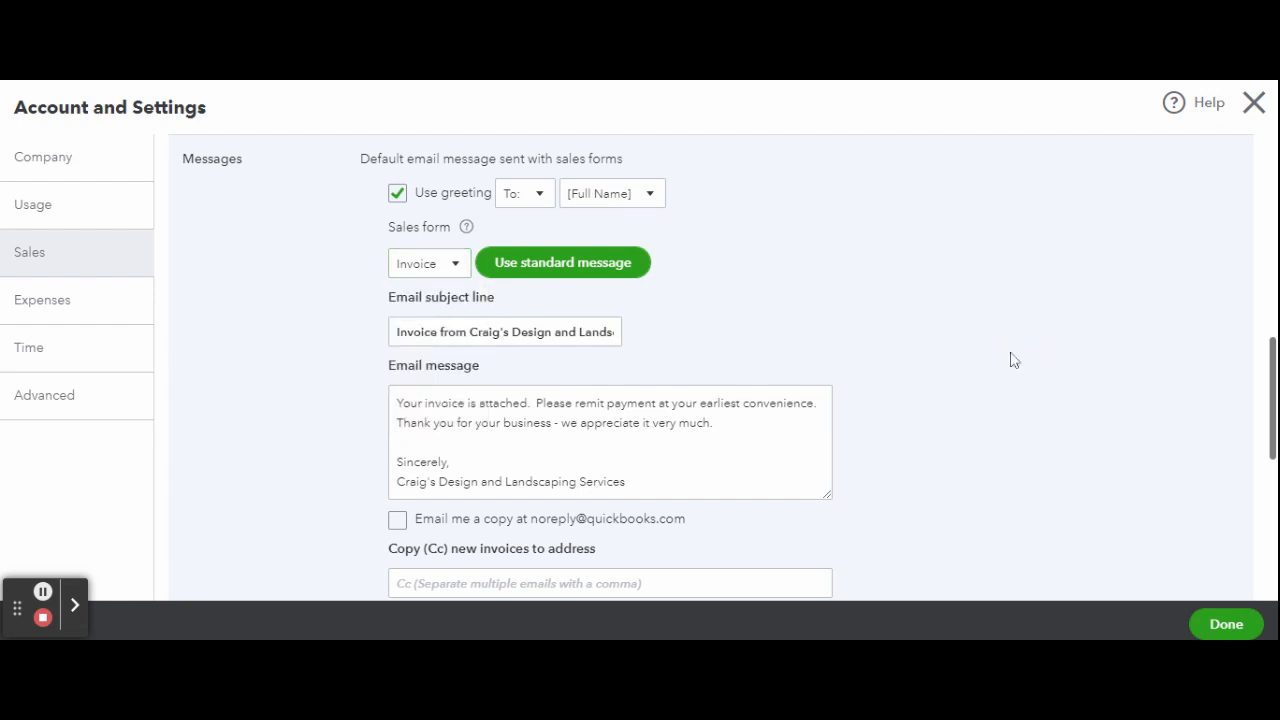
pyautogui.tripleClick(504, 331)
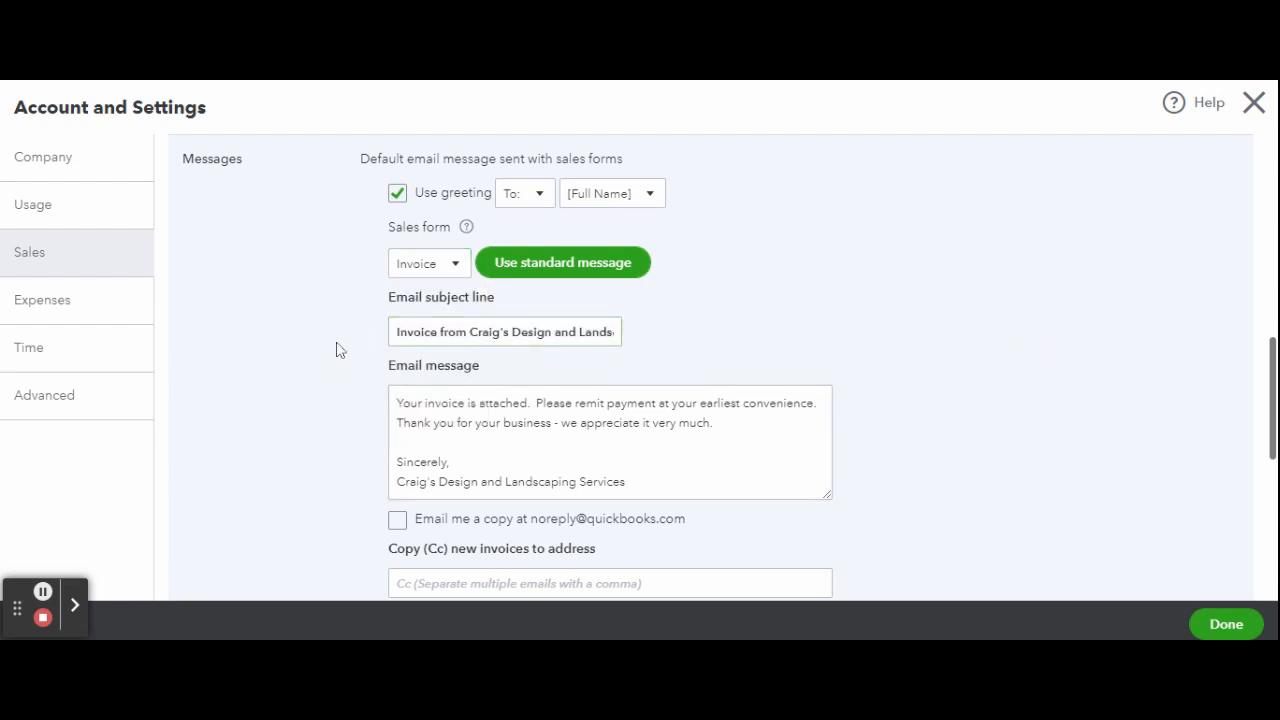
pyautogui.scroll(-3)
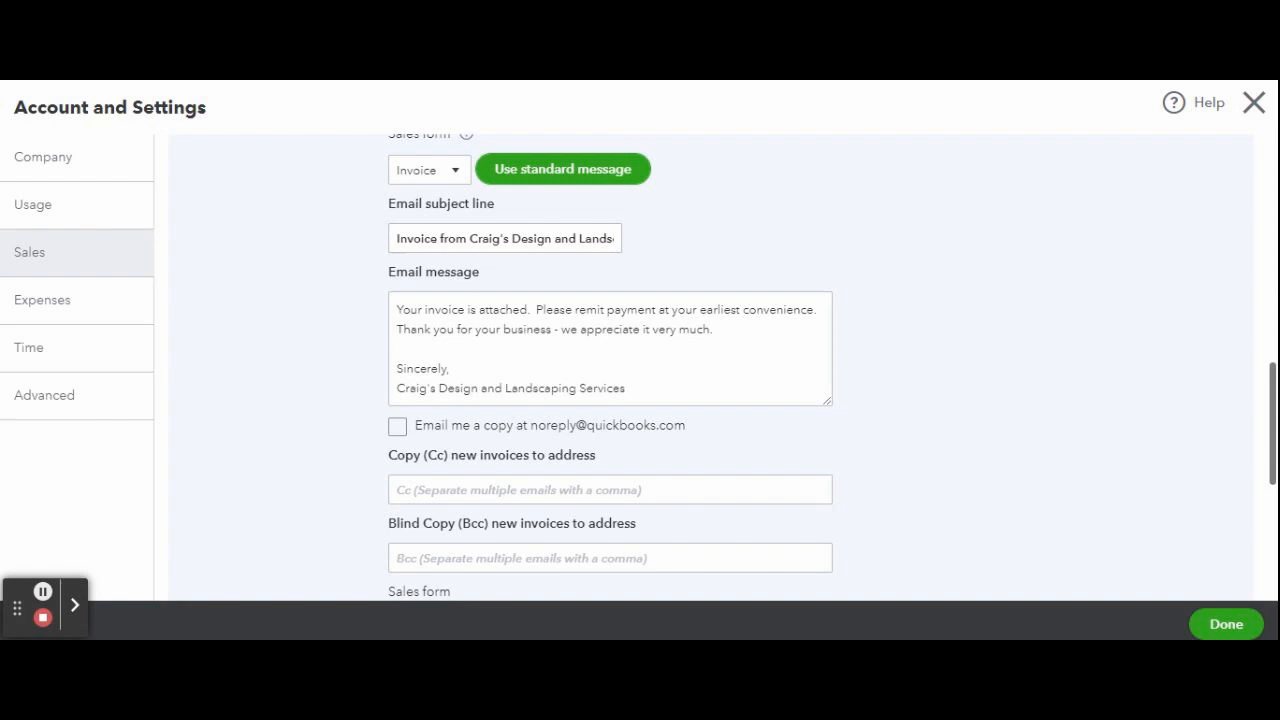
pyautogui.scroll(-3)
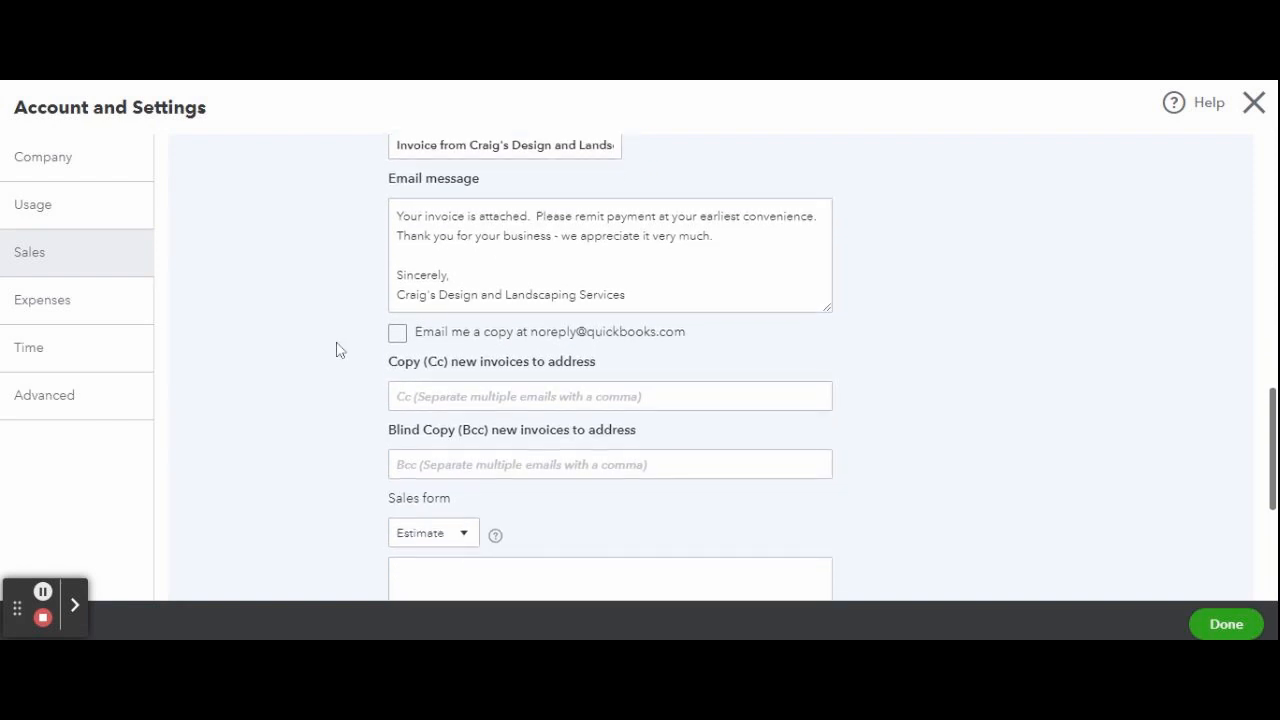
# - Leave the invoice Cc and Bcc copy addresses blank and submit the sales messages
pyautogui.click(397, 331)
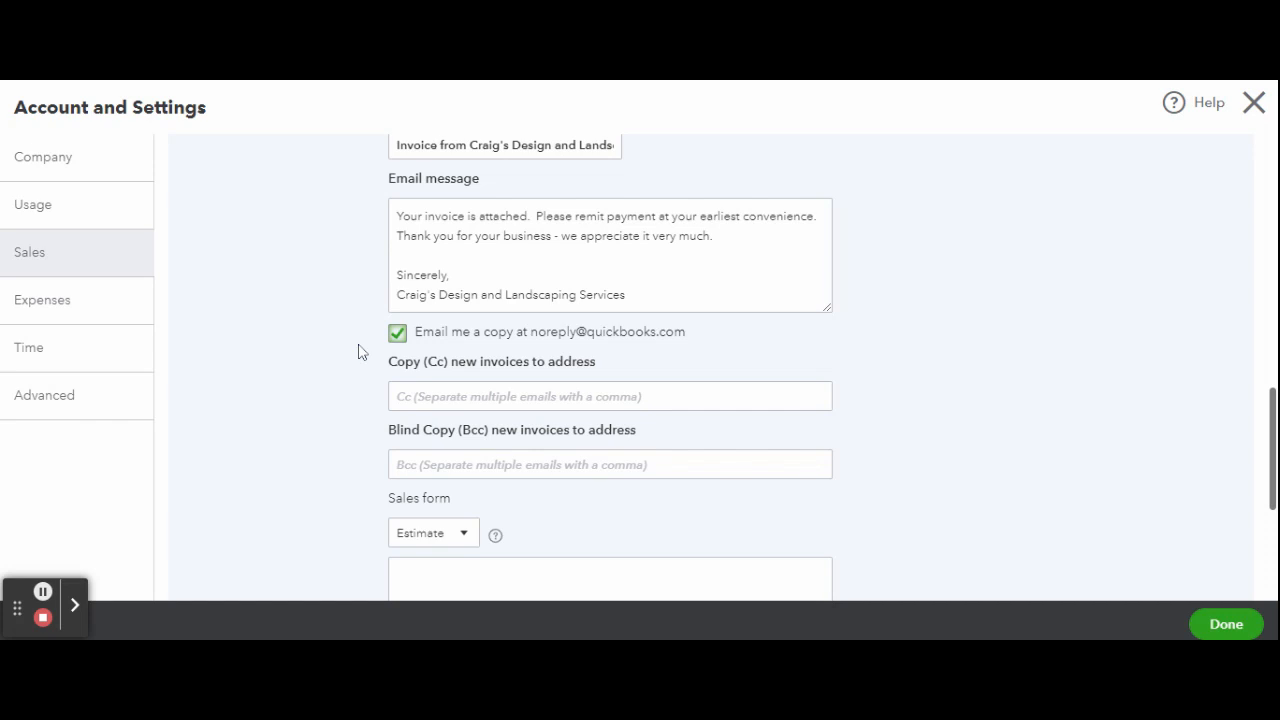
pyautogui.scroll(-3)
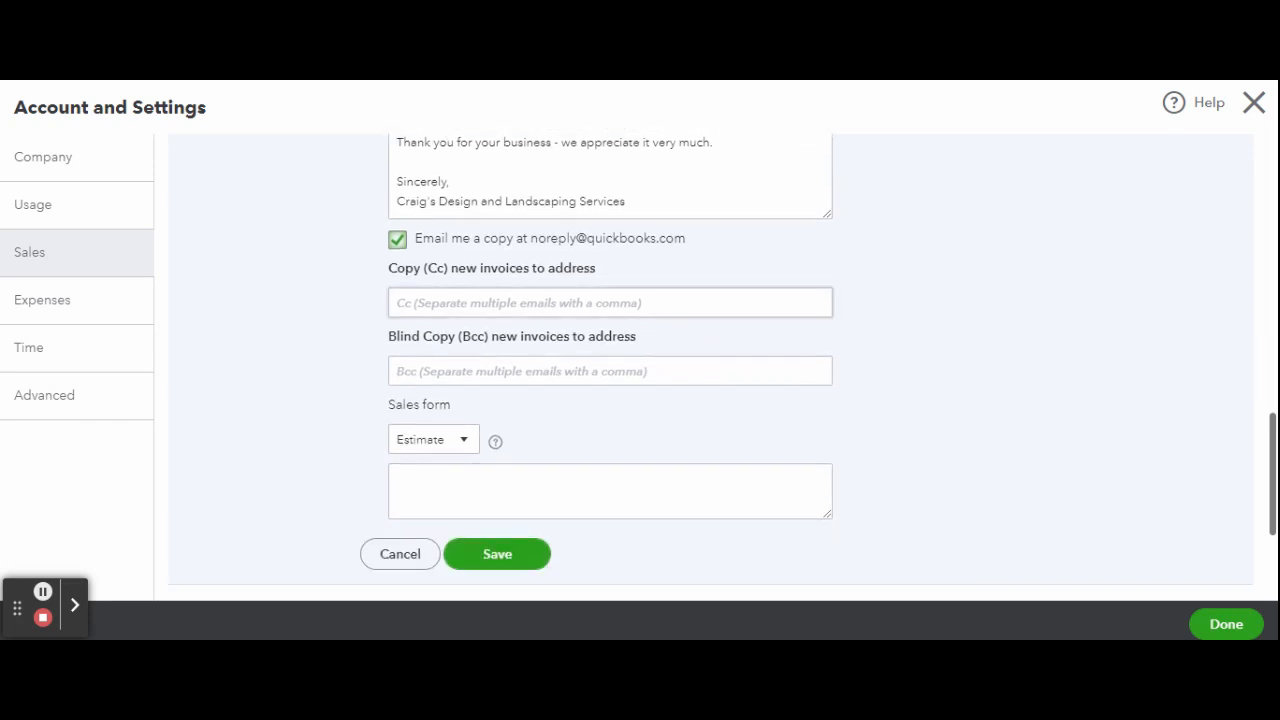
pyautogui.click(609, 302)
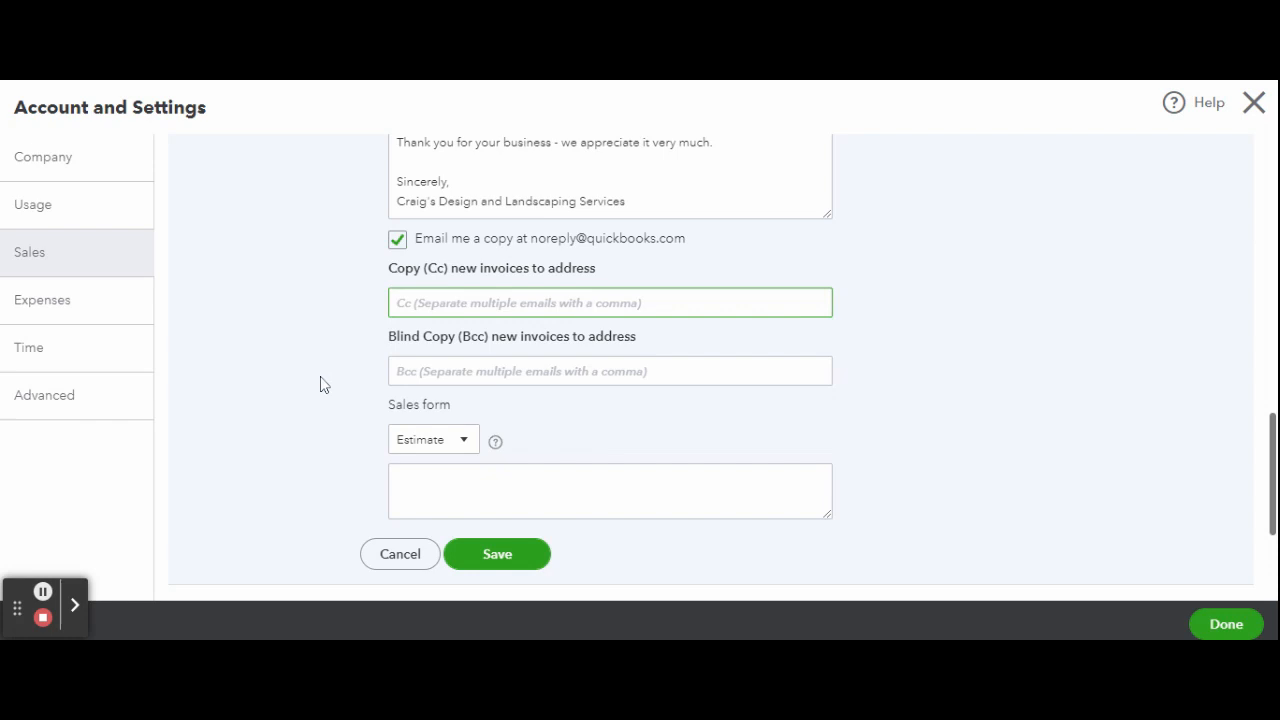
pyautogui.click(610, 371)
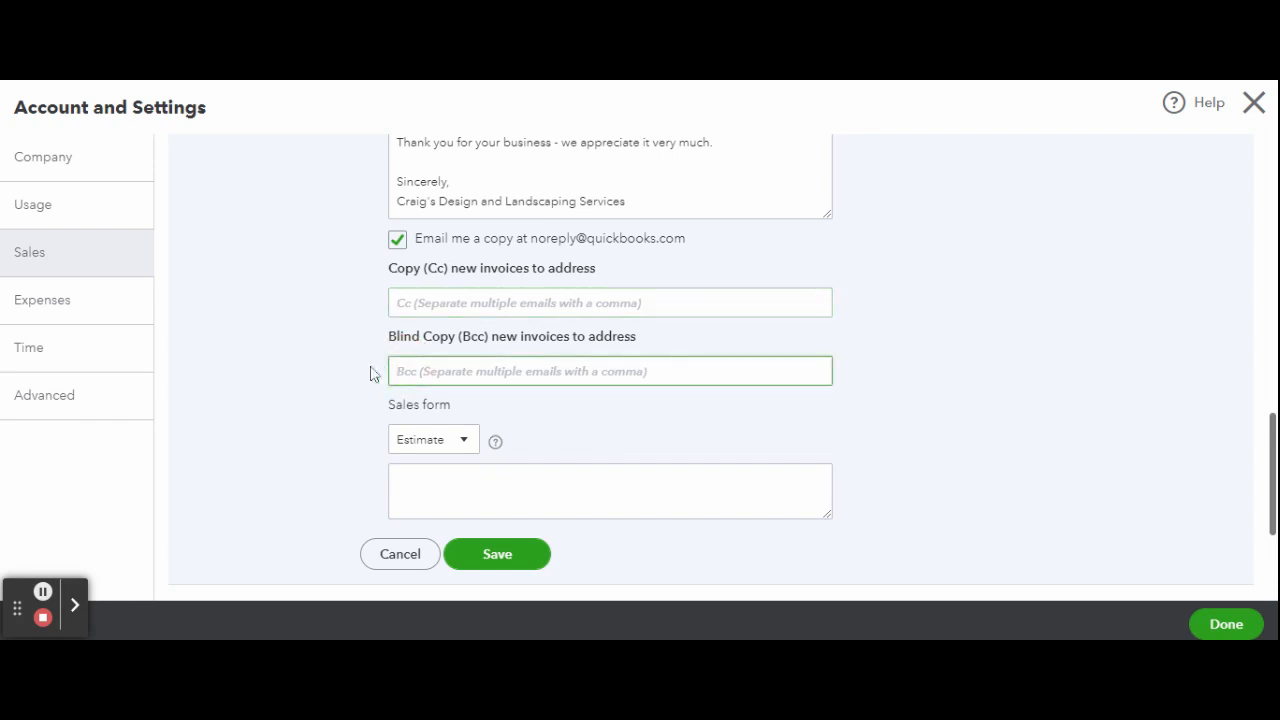
pyautogui.scroll(-3)
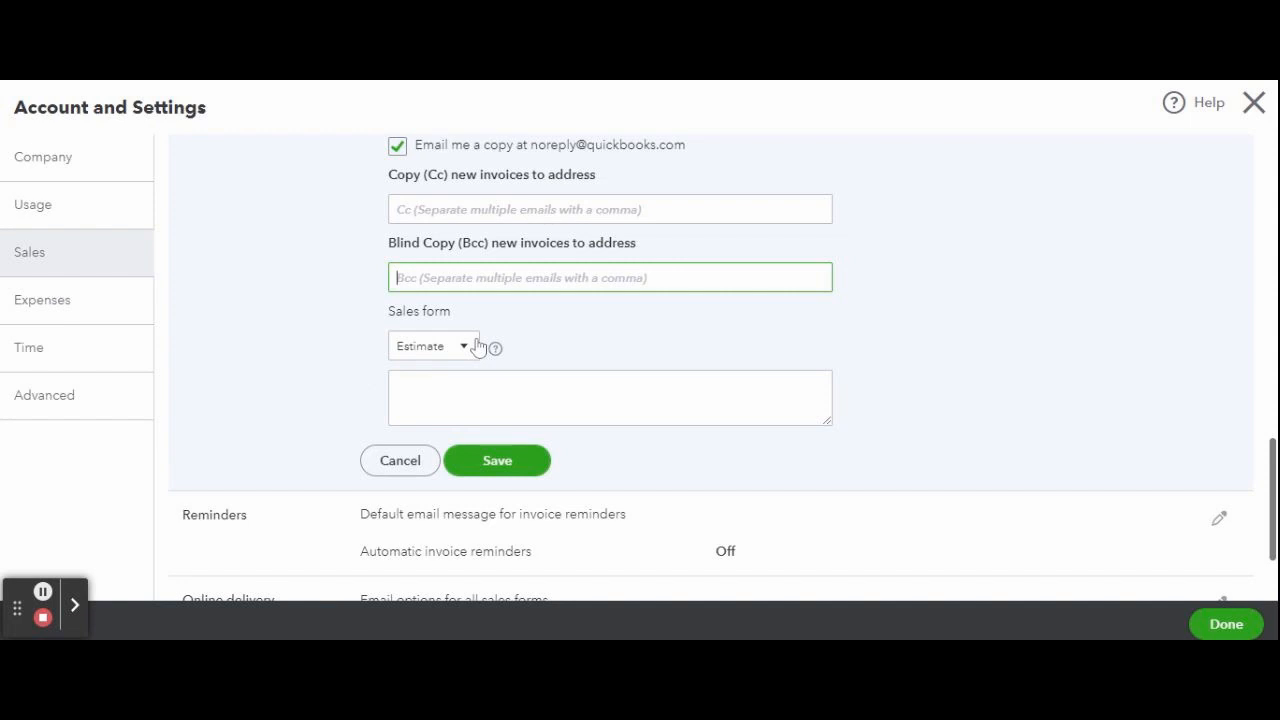
pyautogui.click(432, 345)
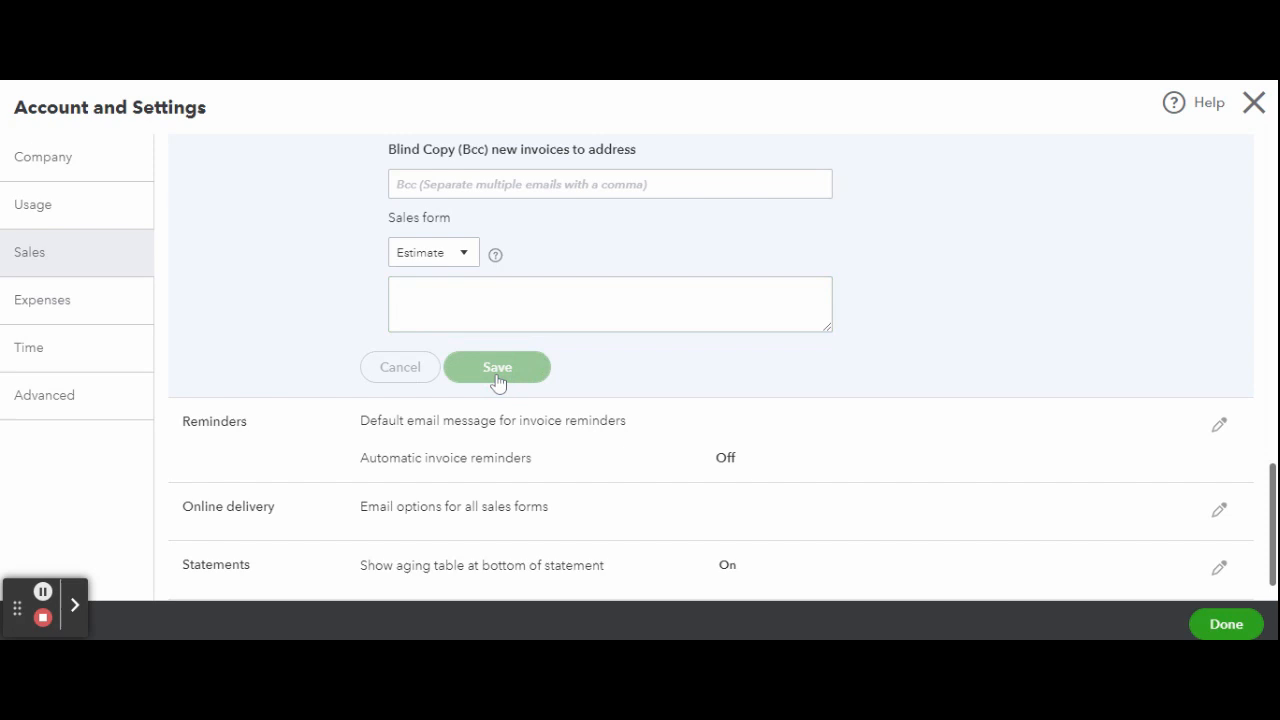
# - Confirm saving the sales message settings and return to the Sales overview
pyautogui.click(497, 367)
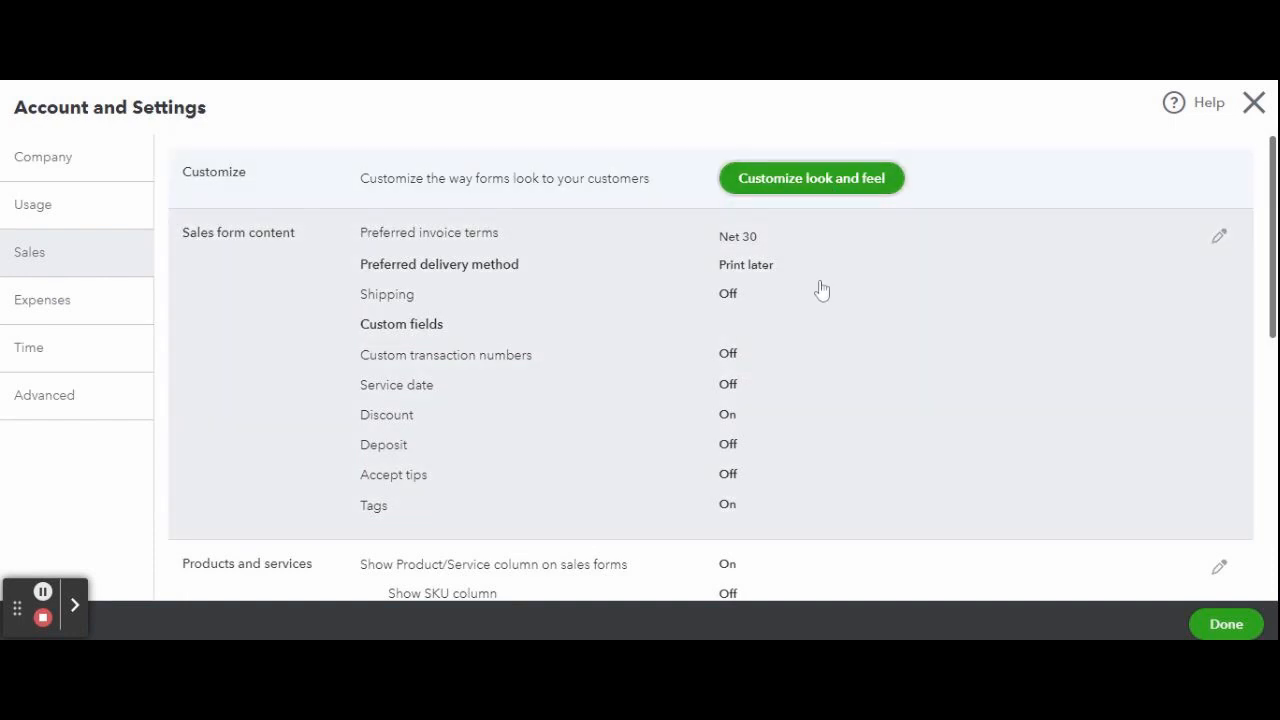
# - Open Customize look and feel to reach the Custom form styles list
pyautogui.click(811, 177)
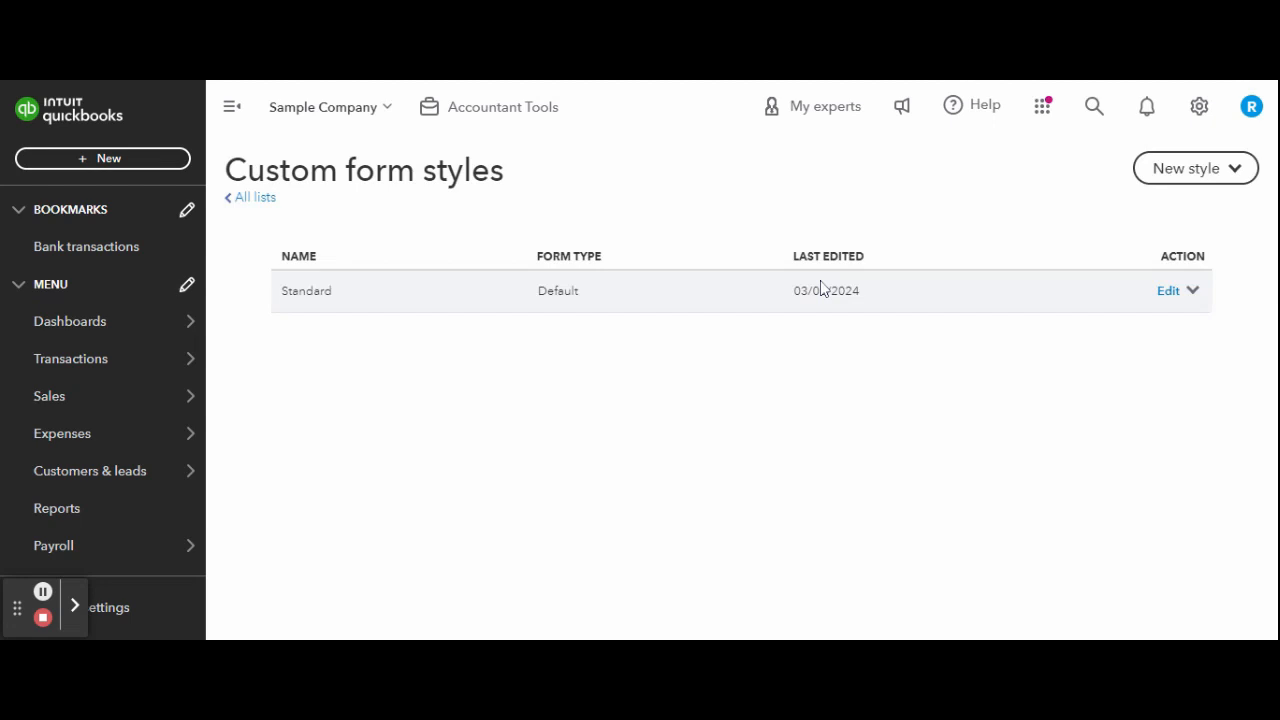
pyautogui.moveTo(1018, 234)
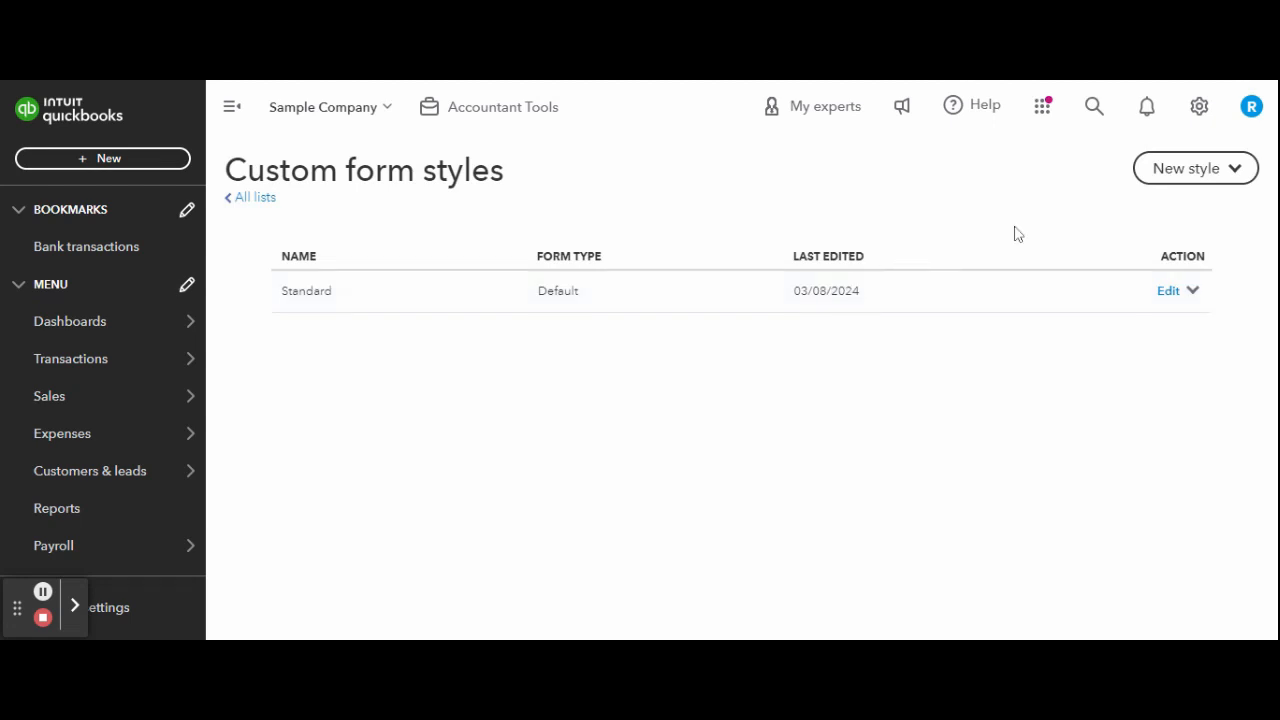
pyautogui.moveTo(1195, 185)
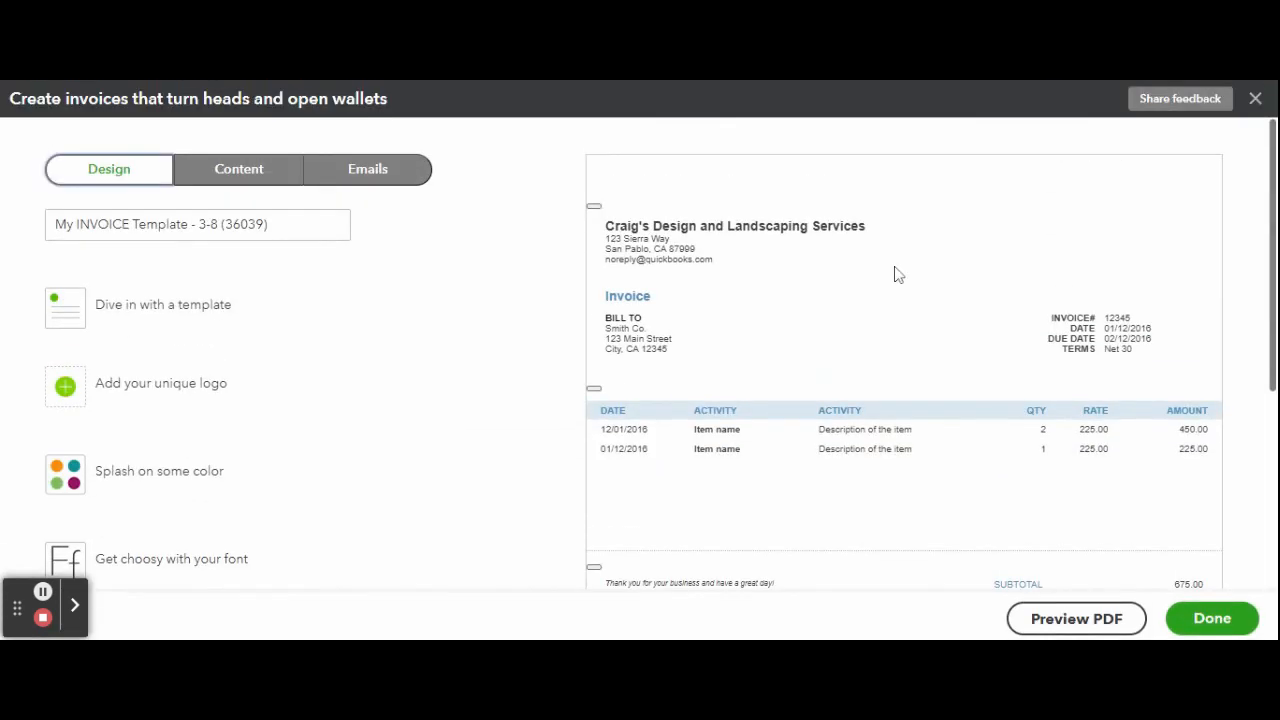
# - Show the invoice template's Emails tab, briefly revisiting Design in between
pyautogui.click(367, 168)
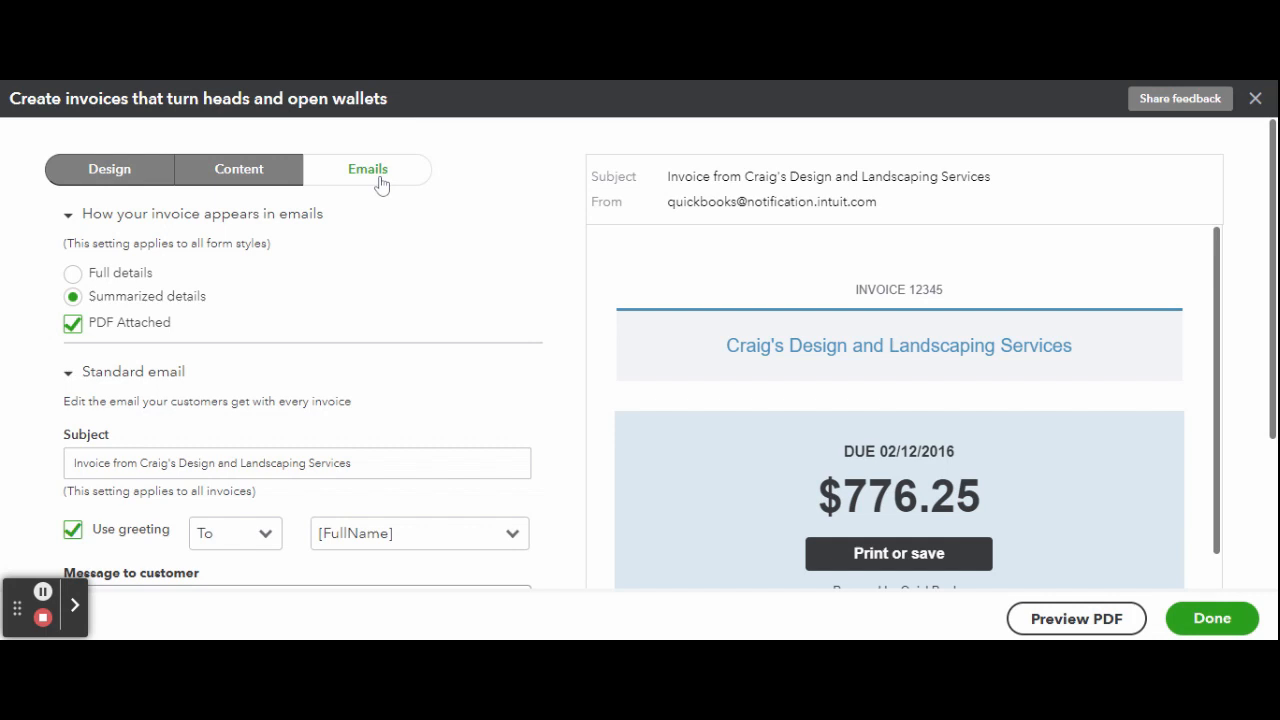
pyautogui.moveTo(500, 236)
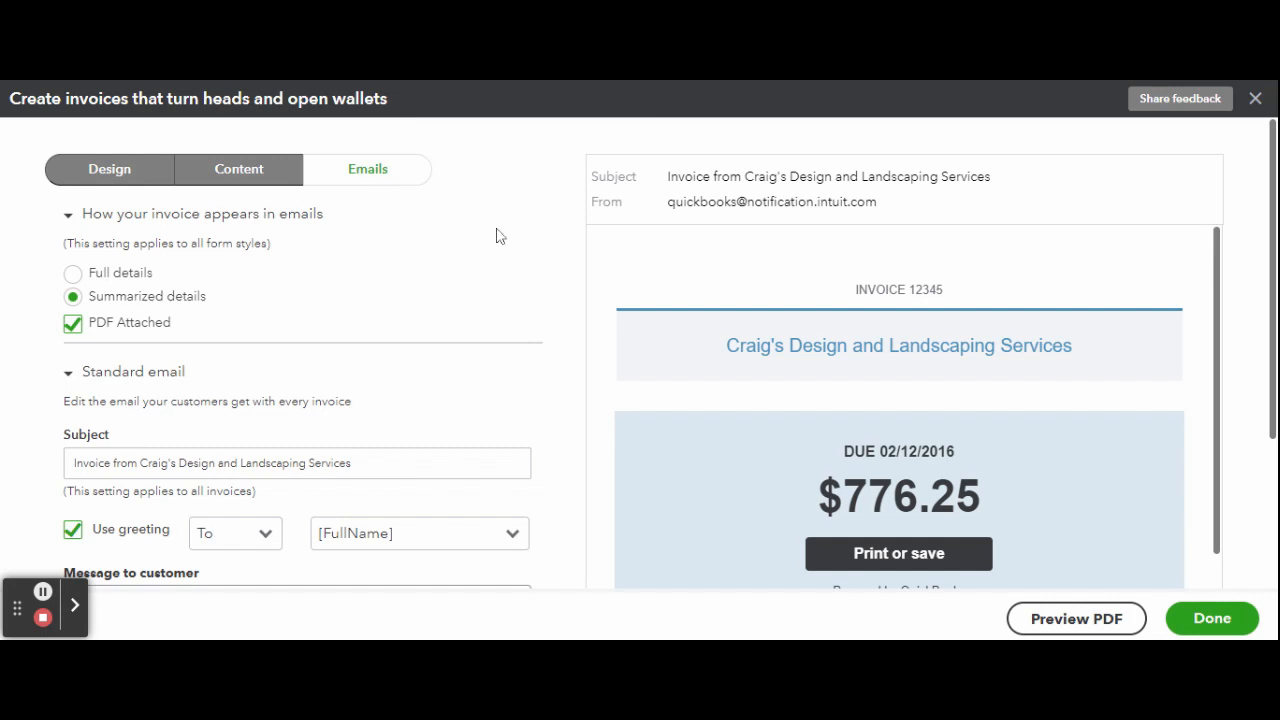
pyautogui.click(109, 168)
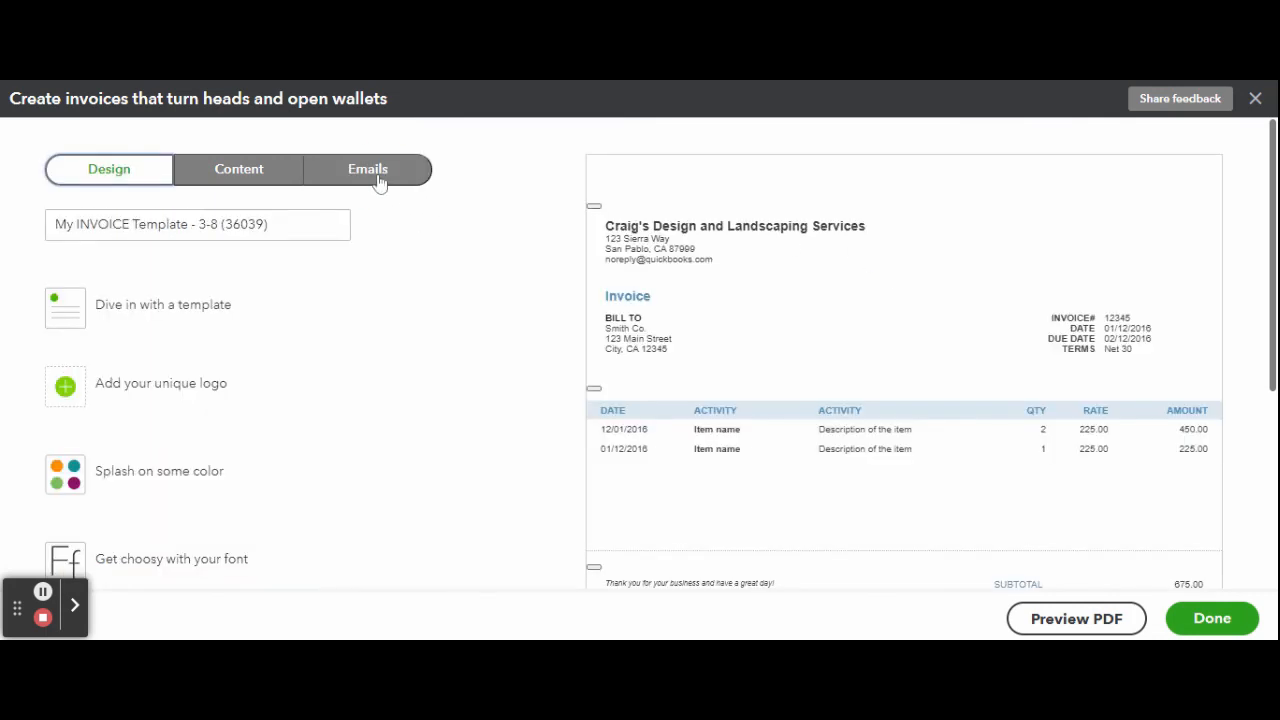
pyautogui.click(367, 168)
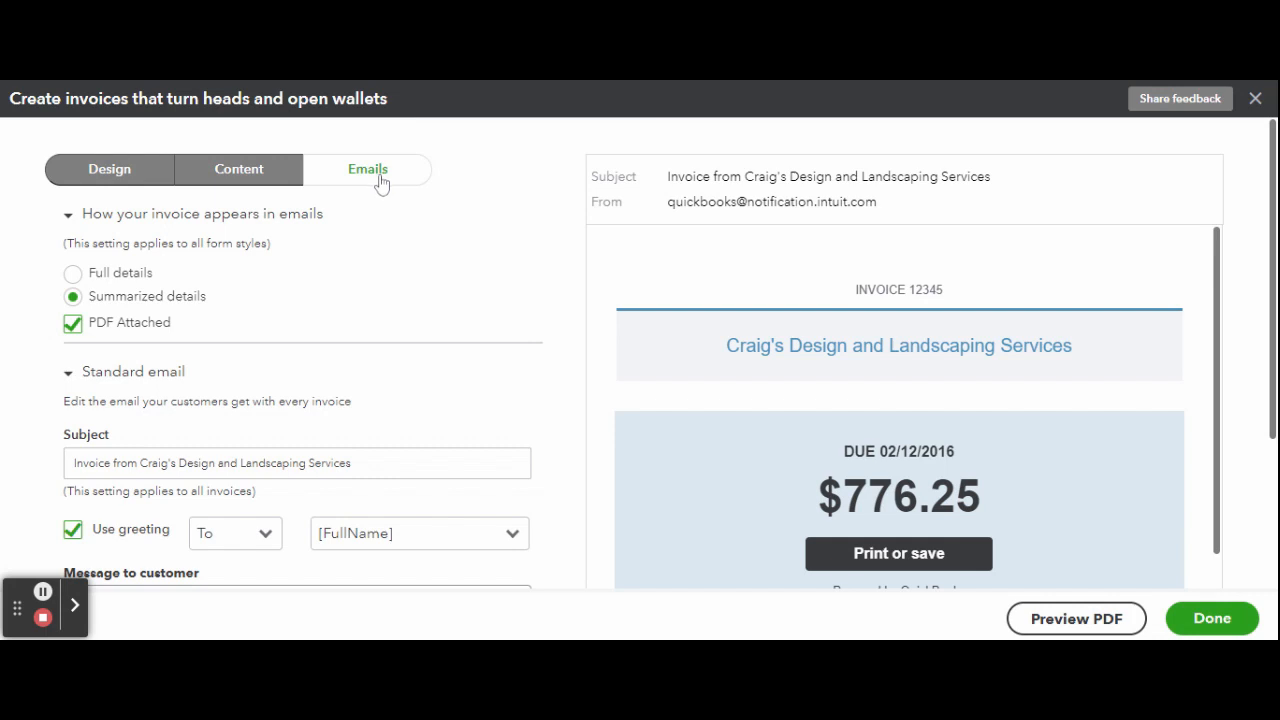
pyautogui.moveTo(505, 236)
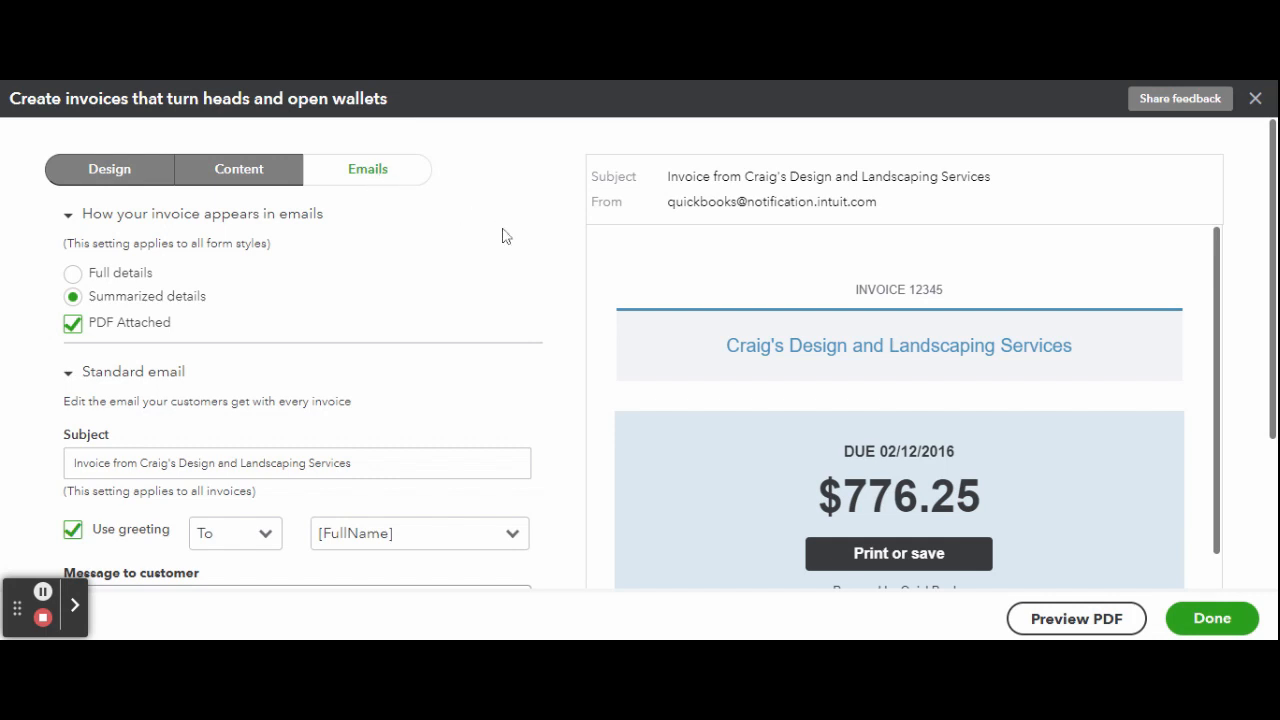
pyautogui.moveTo(500, 236)
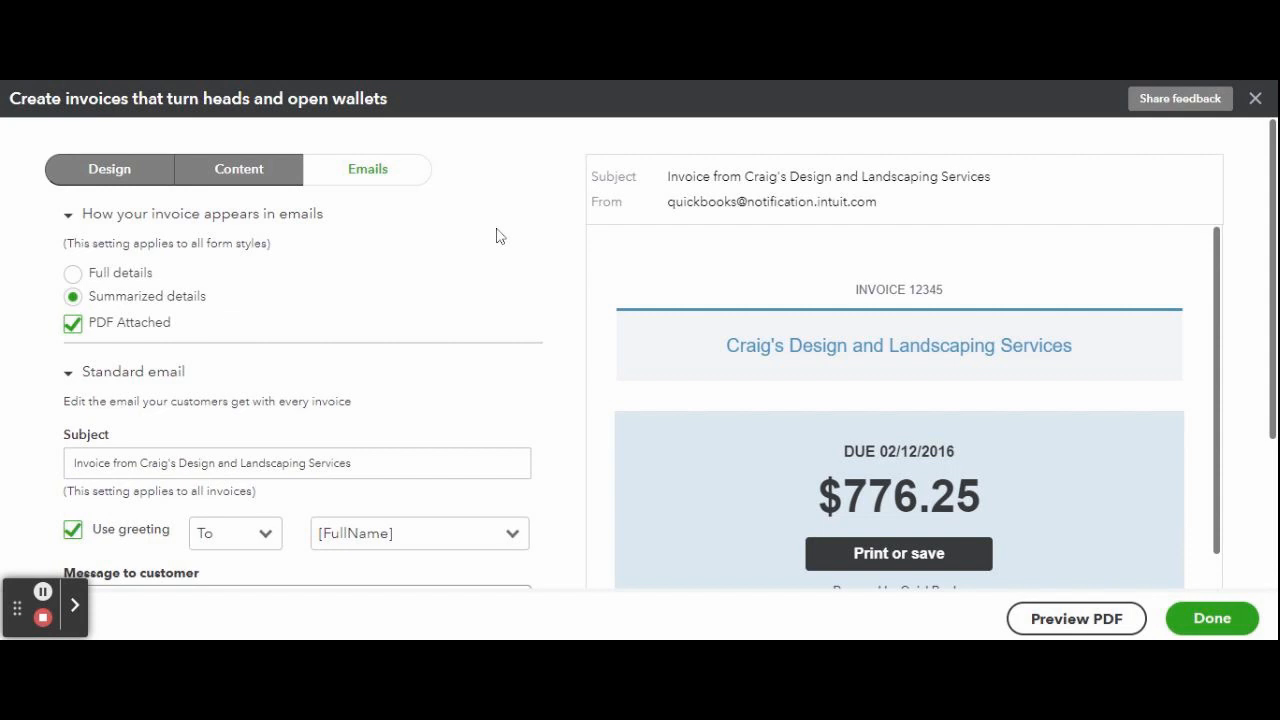
pyautogui.moveTo(98, 292)
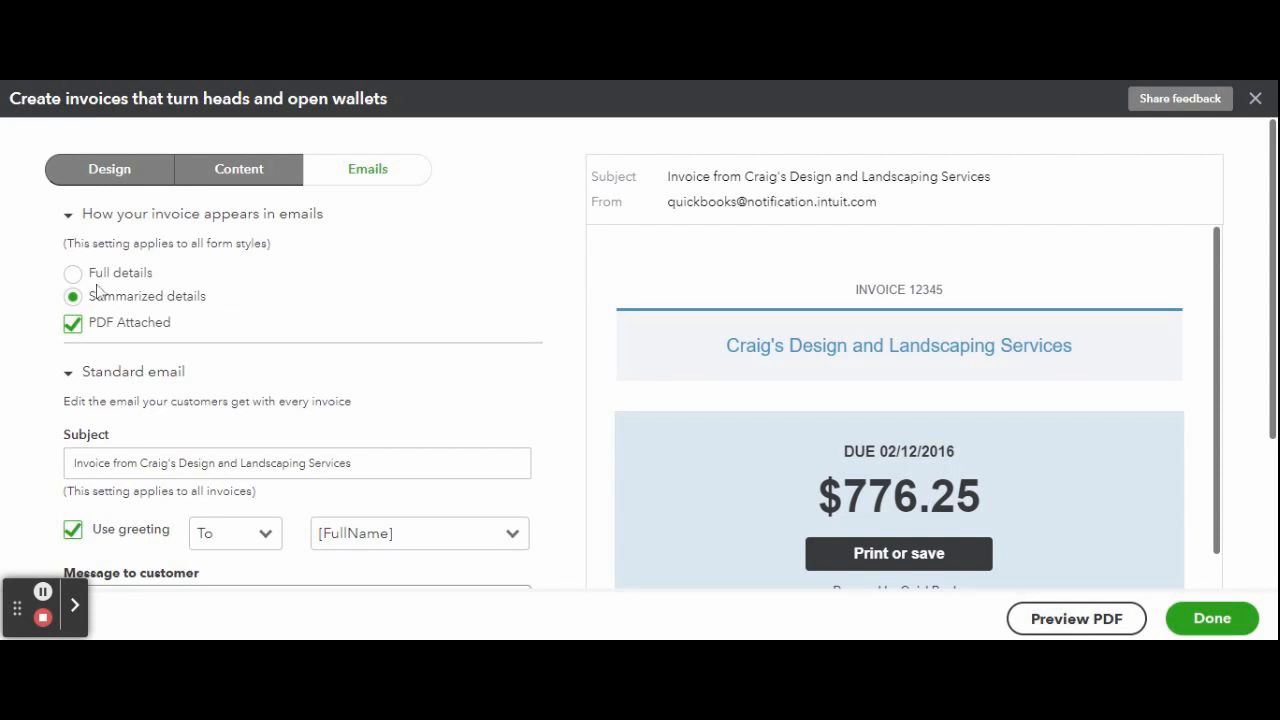
# - Preview full details, keep Summarized with 'To' greeting, and expand Reminder email
pyautogui.click(73, 273)
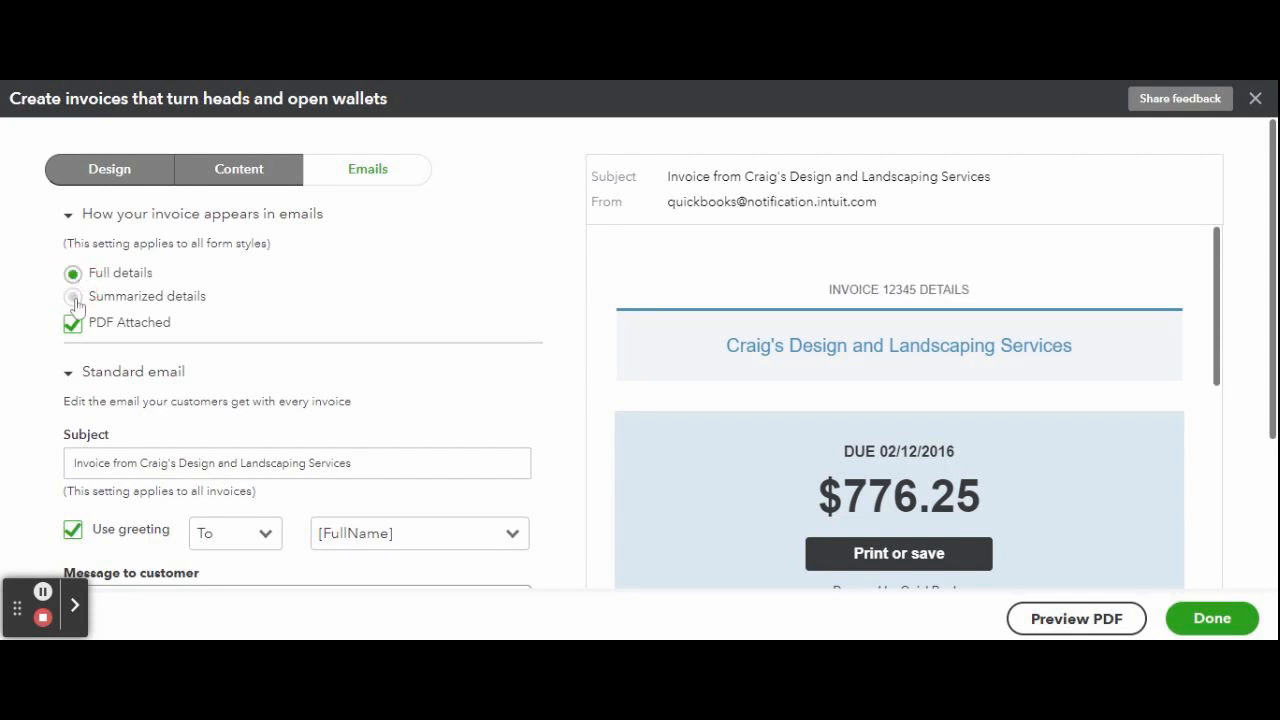
pyautogui.click(73, 296)
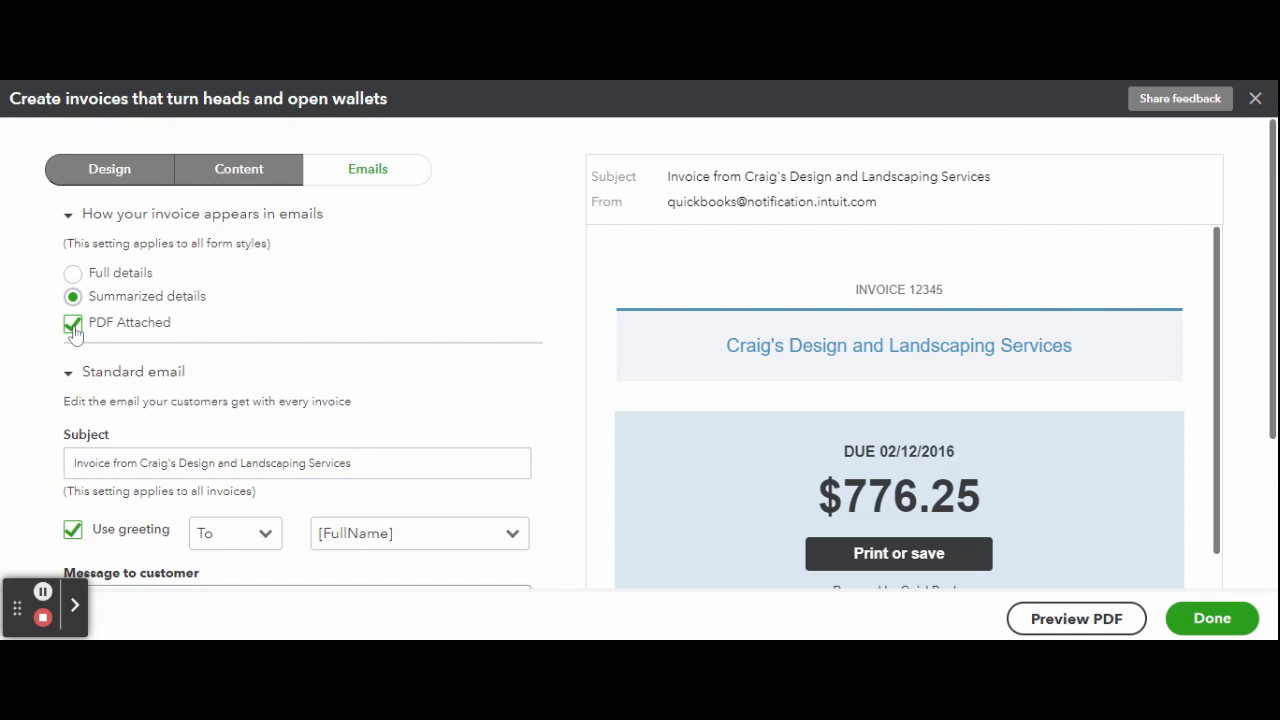
pyautogui.scroll(-3)
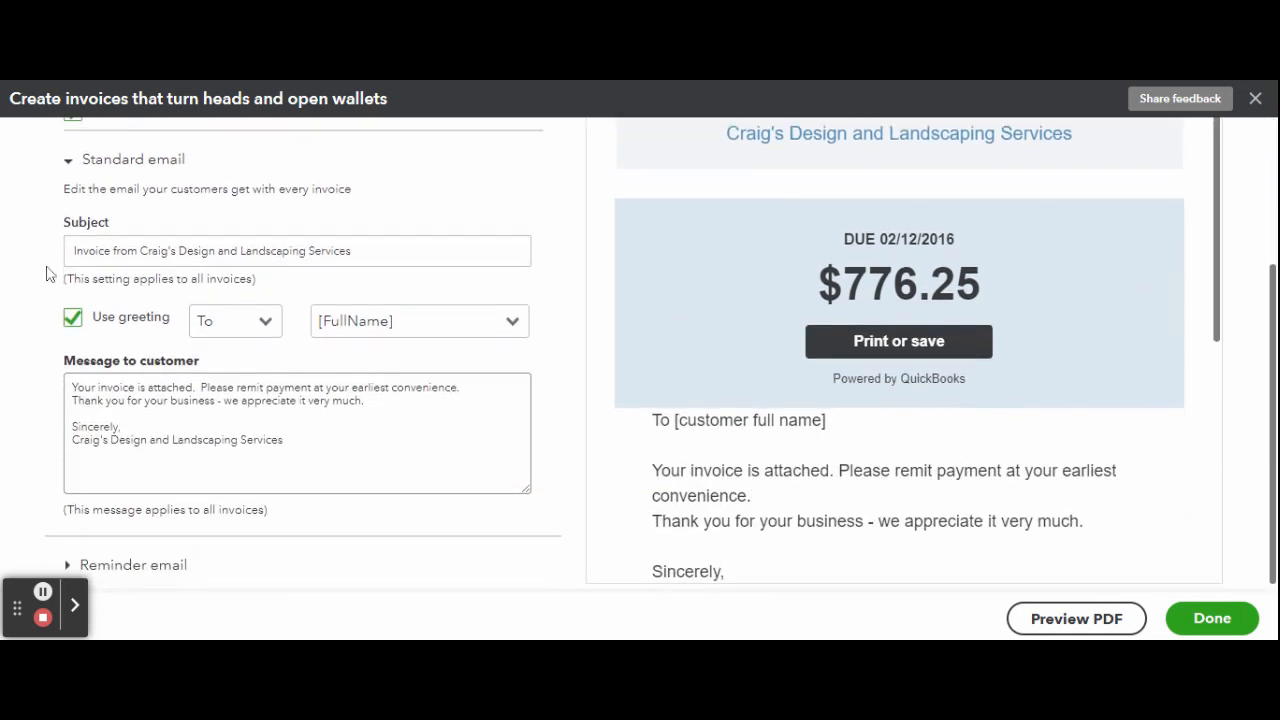
pyautogui.click(234, 320)
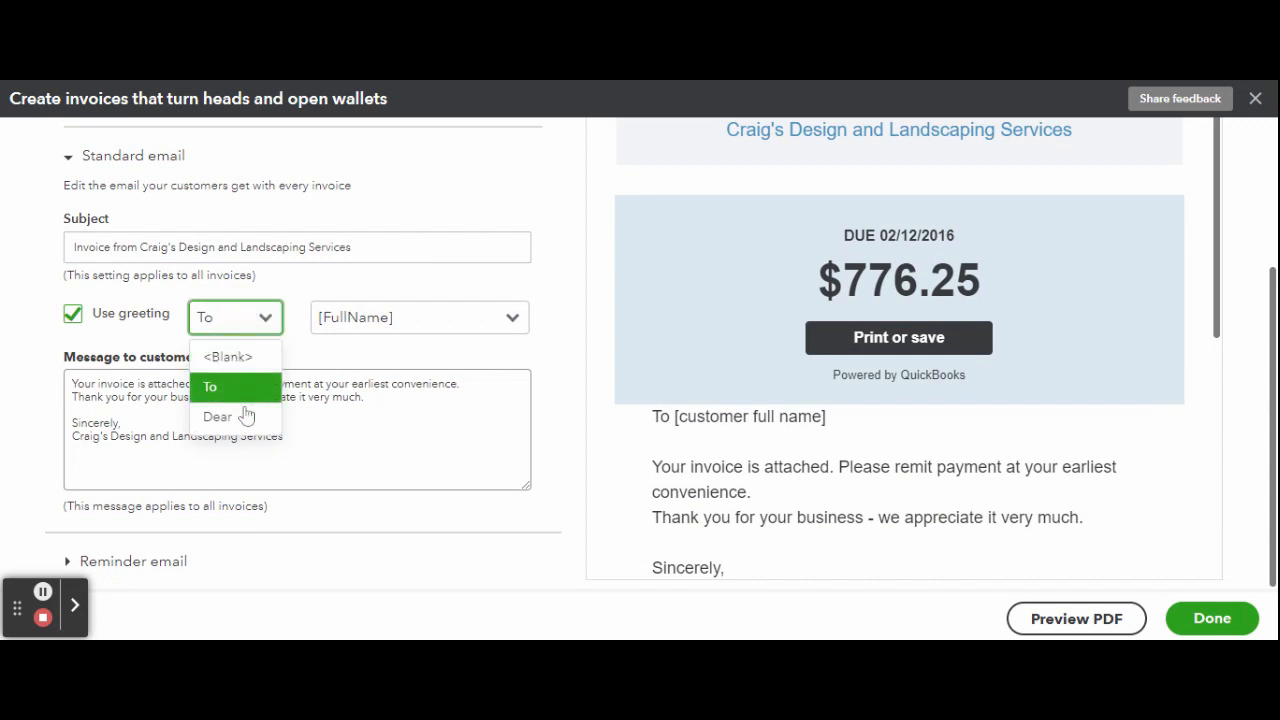
pyautogui.click(210, 387)
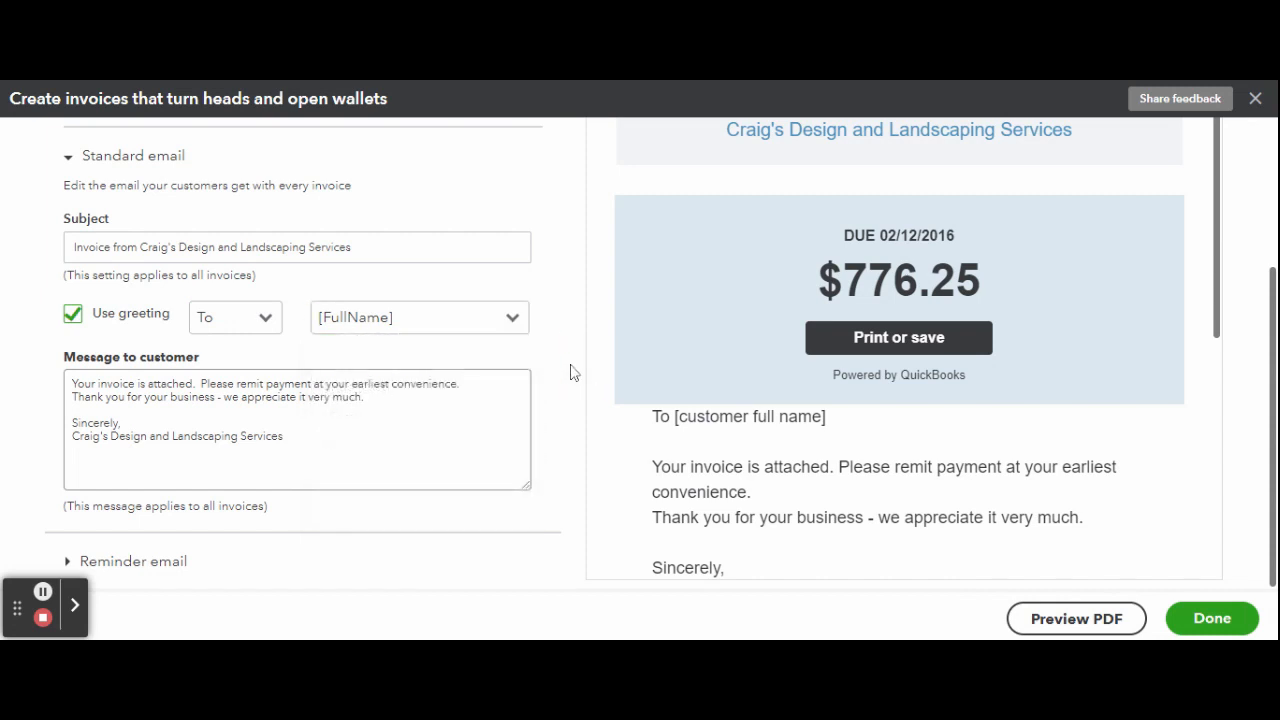
pyautogui.click(297, 430)
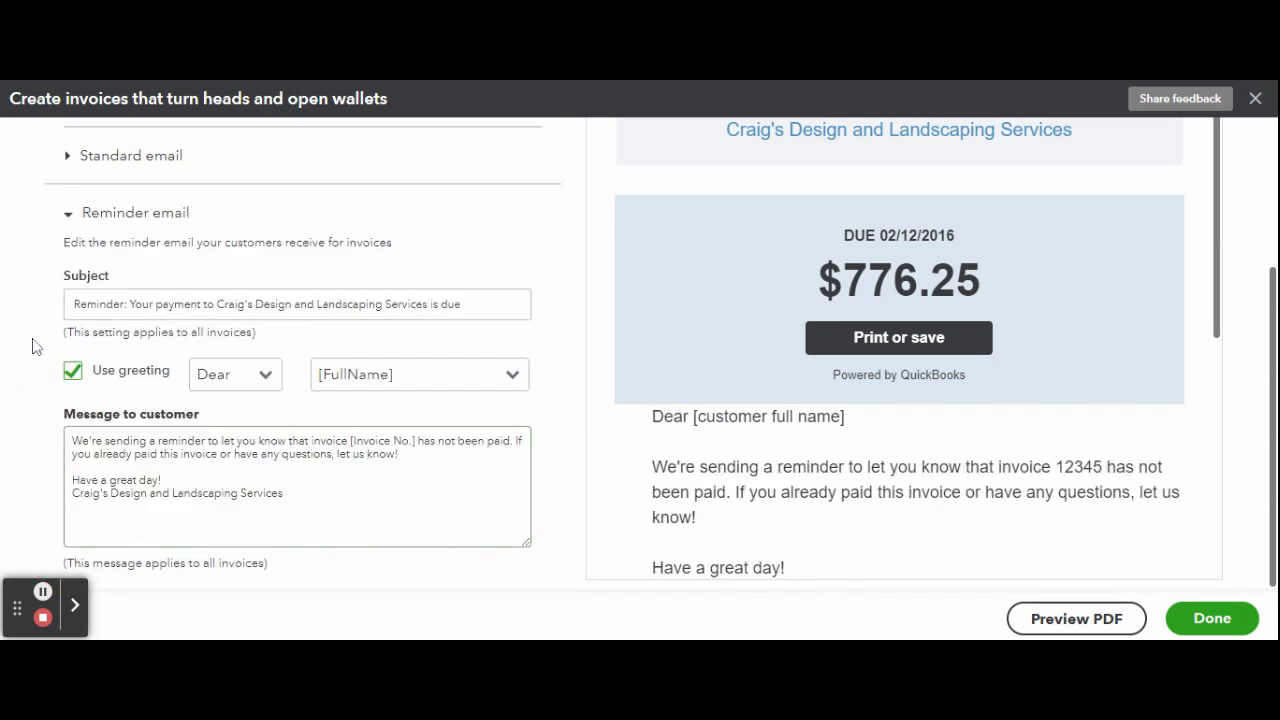
# - Check the reminder greeting's name format and preview, then finish with Done
pyautogui.click(297, 485)
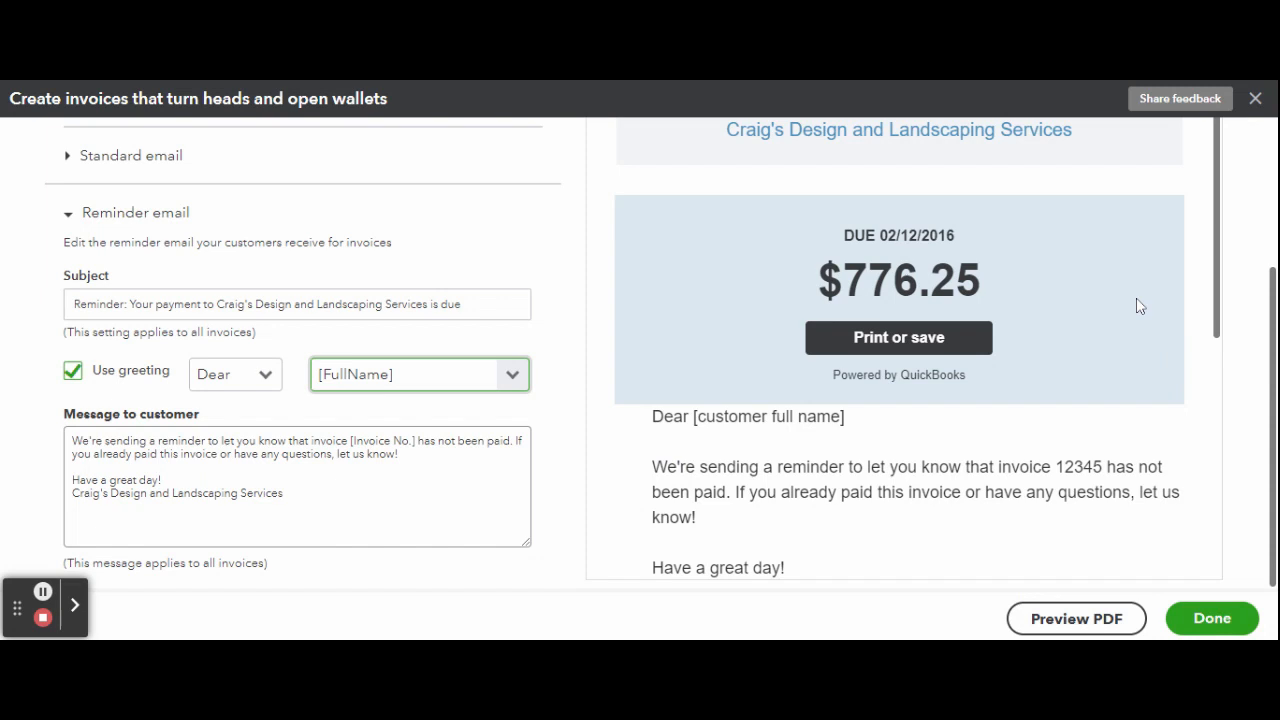
pyautogui.scroll(-3)
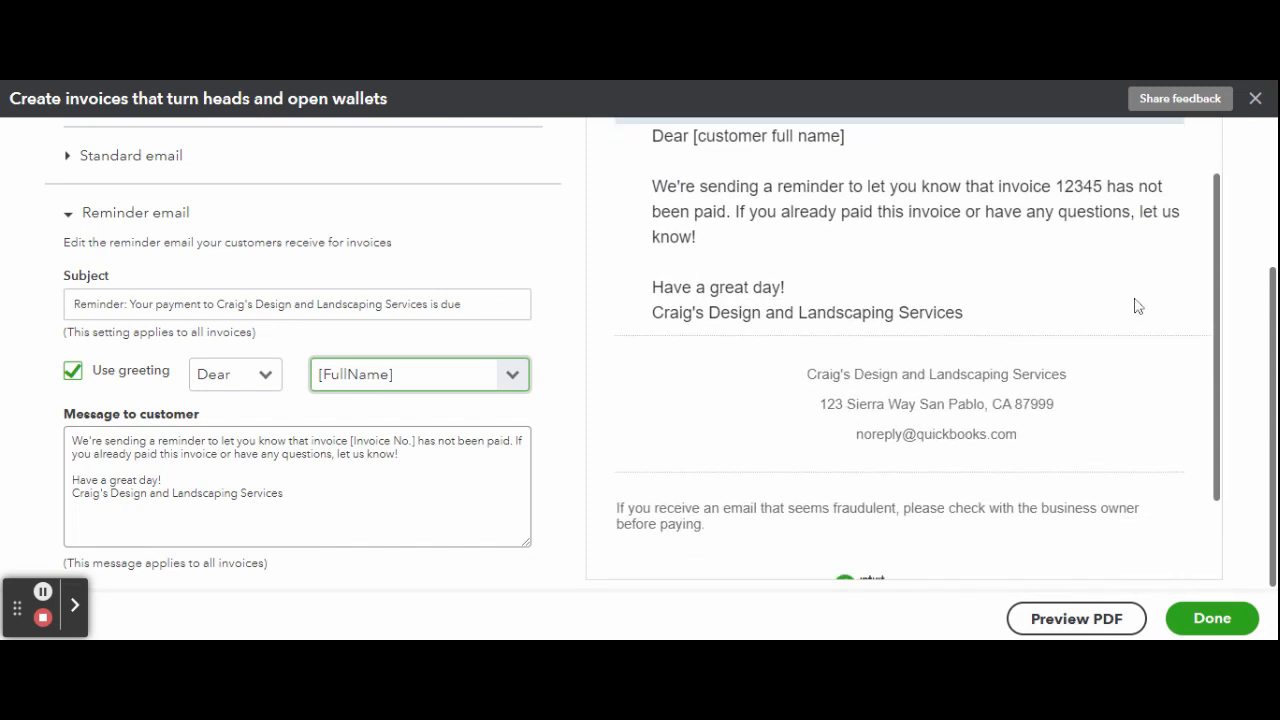
pyautogui.scroll(-3)
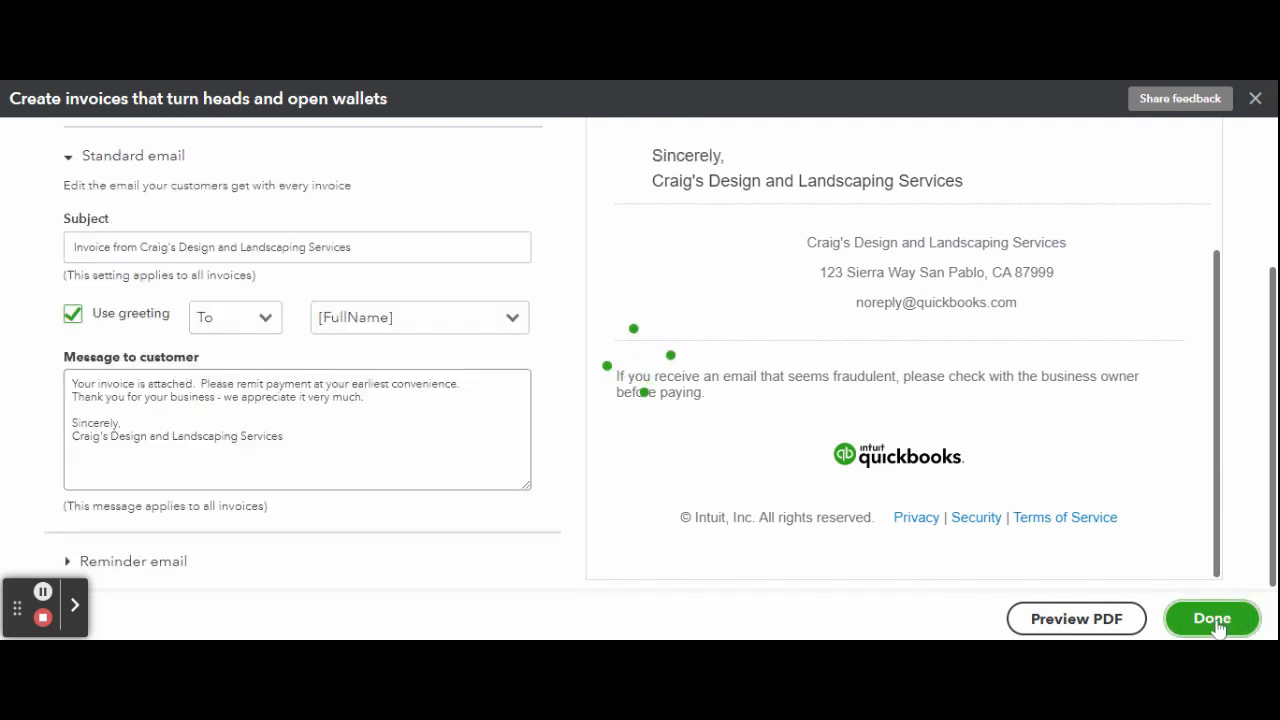
pyautogui.click(1211, 618)
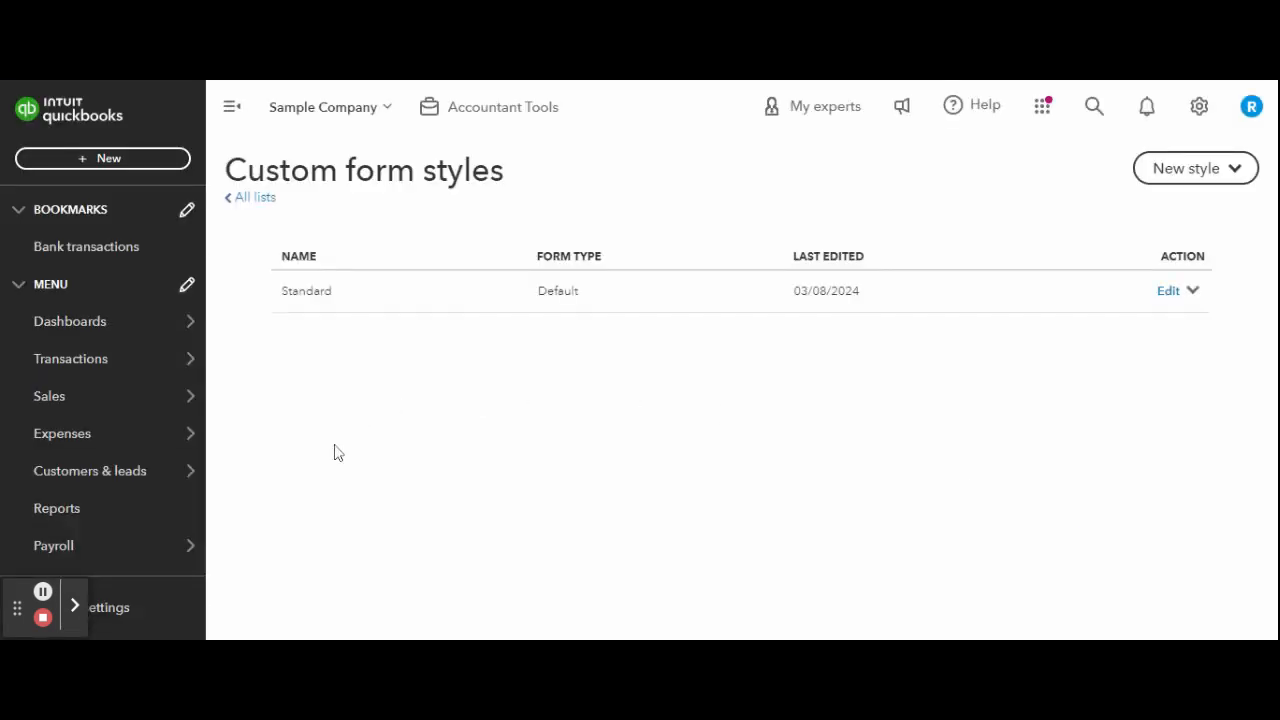